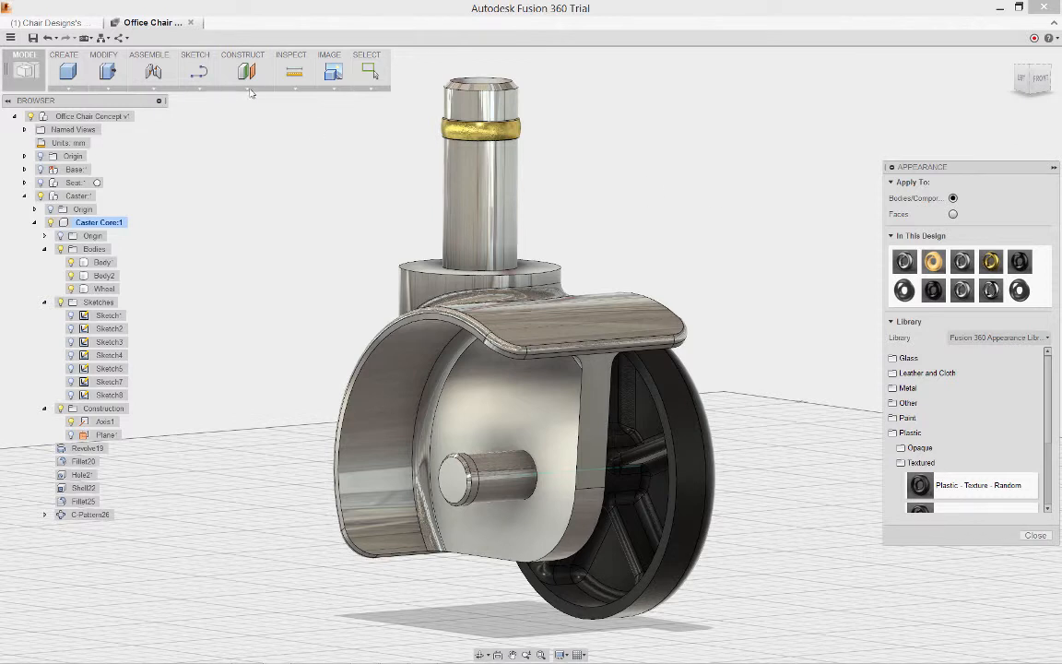
Preview a mirror of the wheel body across Plane2, the caster's centre plane.
click(244, 56)
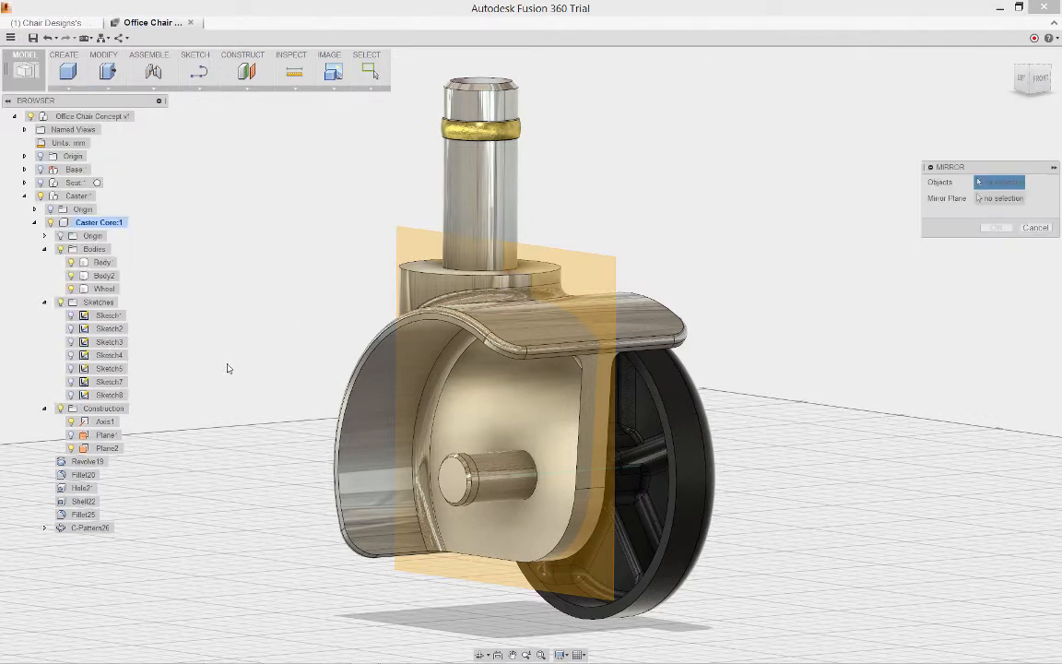
click(103, 288)
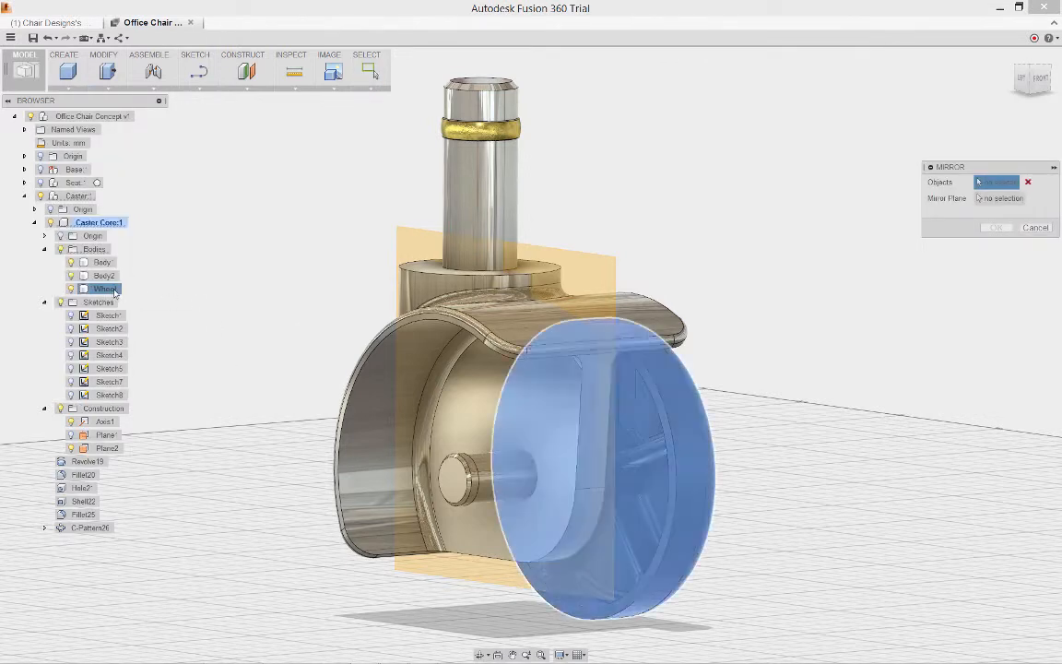
click(1000, 199)
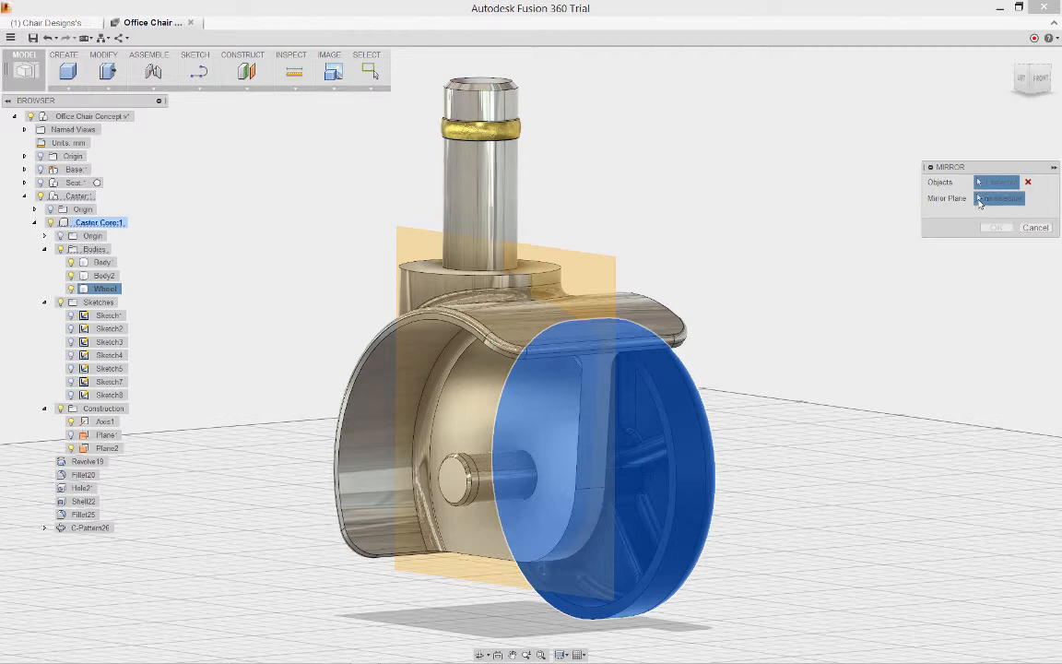
click(107, 448)
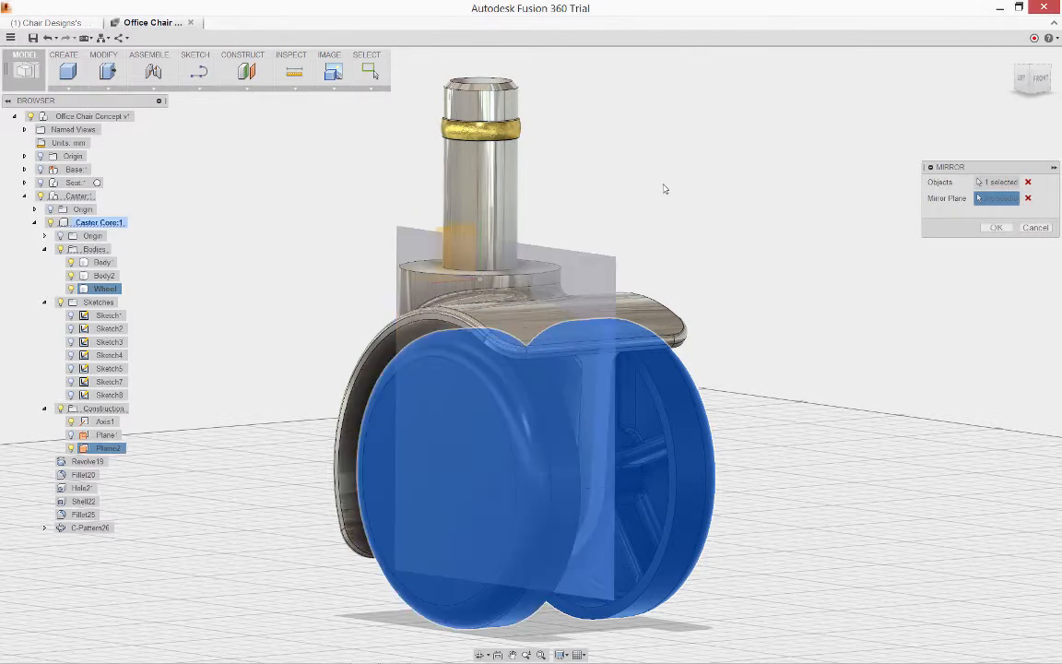
Commit the mirror so the caster has two wheels, viewed alongside the base.
click(996, 226)
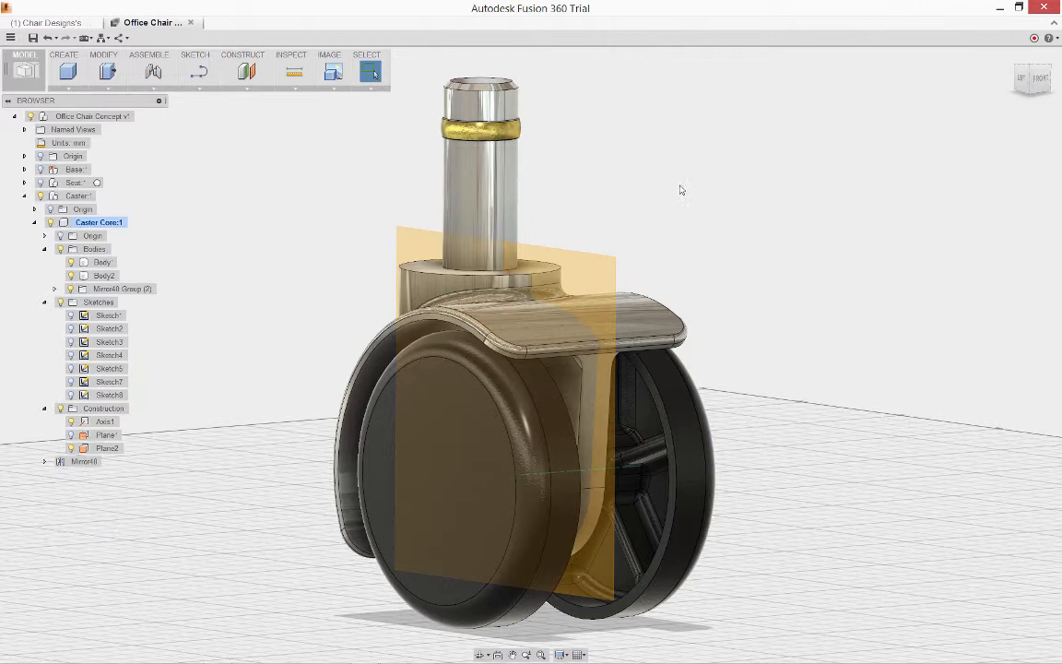
mouse_move(189, 404)
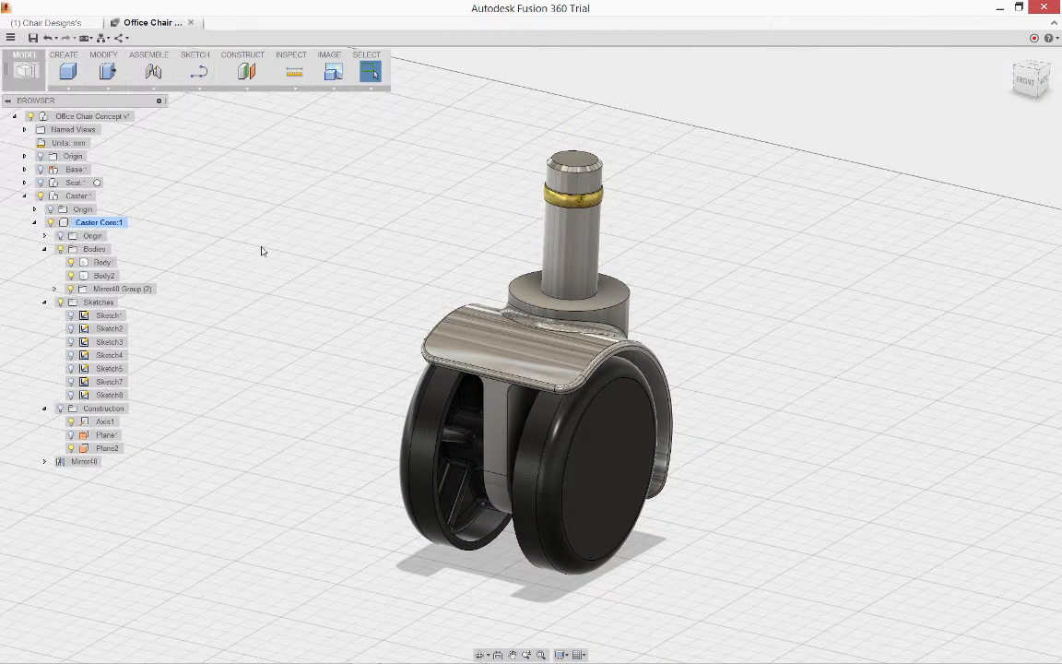
click(76, 183)
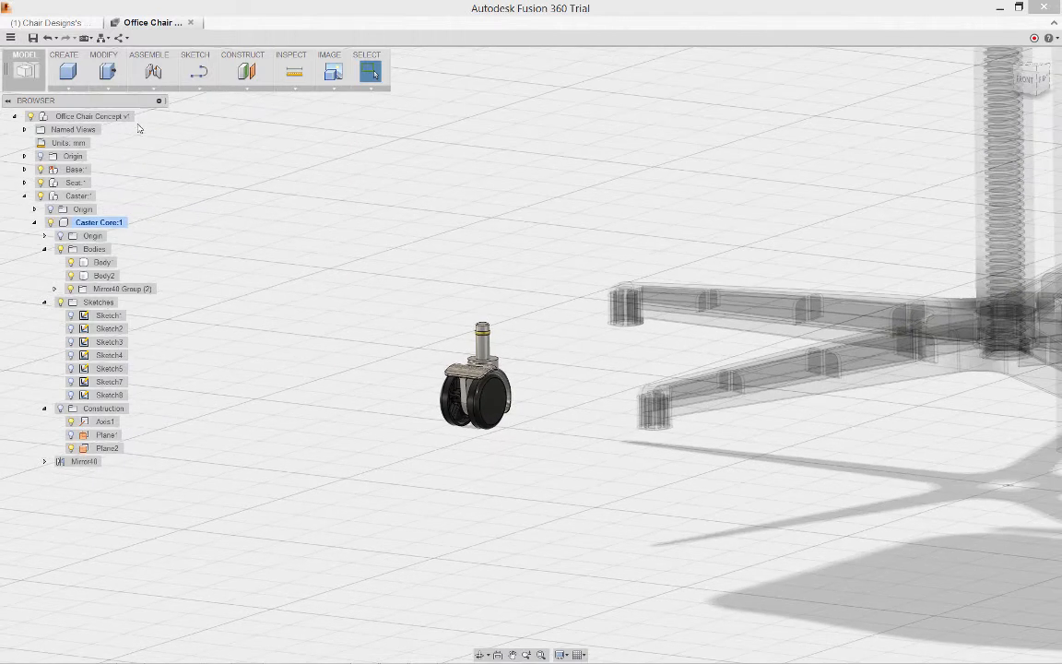
Activate the Office Chair Concept root and start a joint between caster and base arm.
click(89, 114)
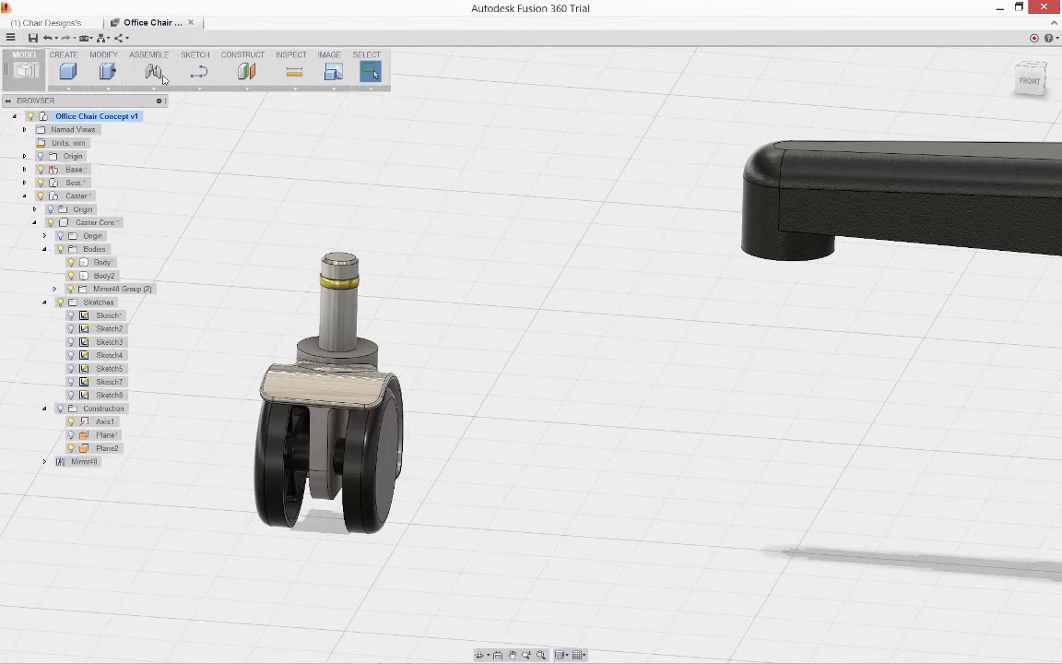
click(153, 70)
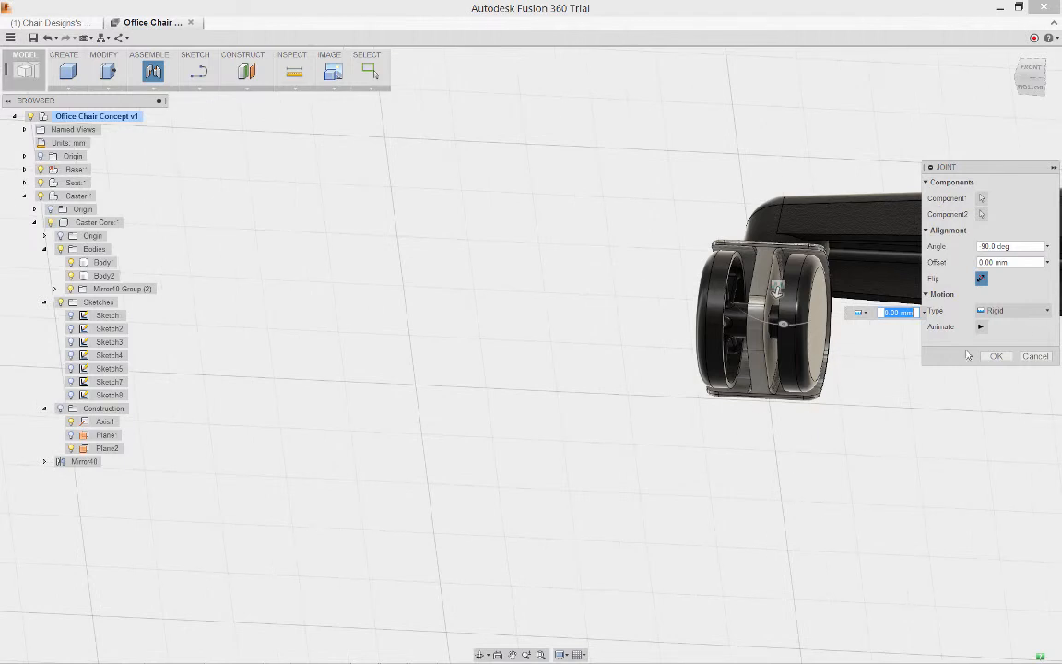
After trying Slider and Pin-slot, set the caster joint to Revolute about the Z axis and confirm.
click(1012, 309)
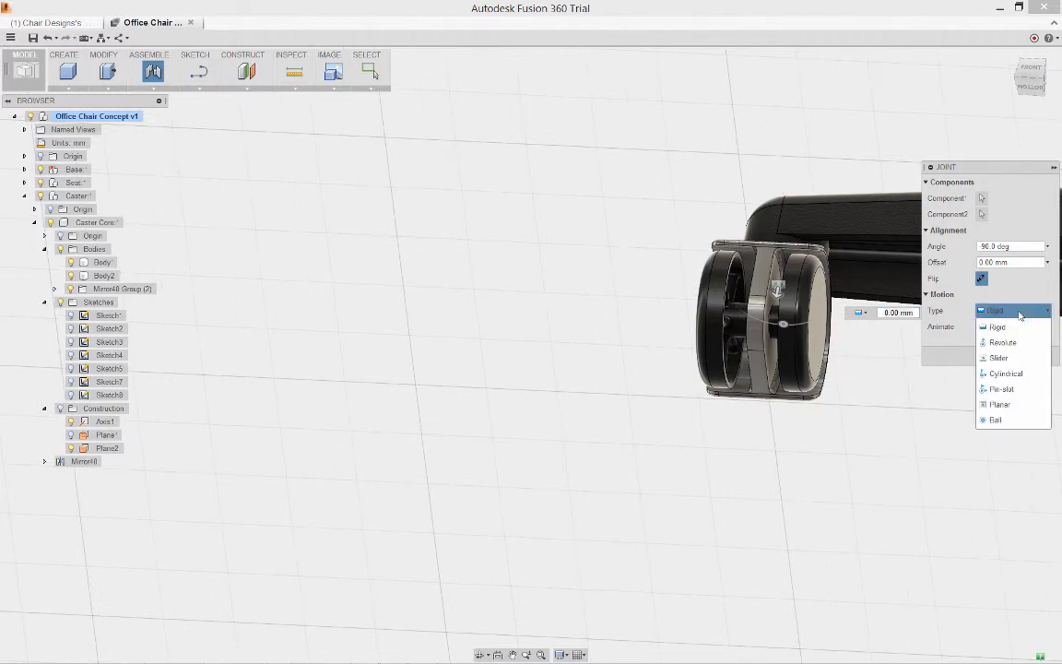
click(1000, 358)
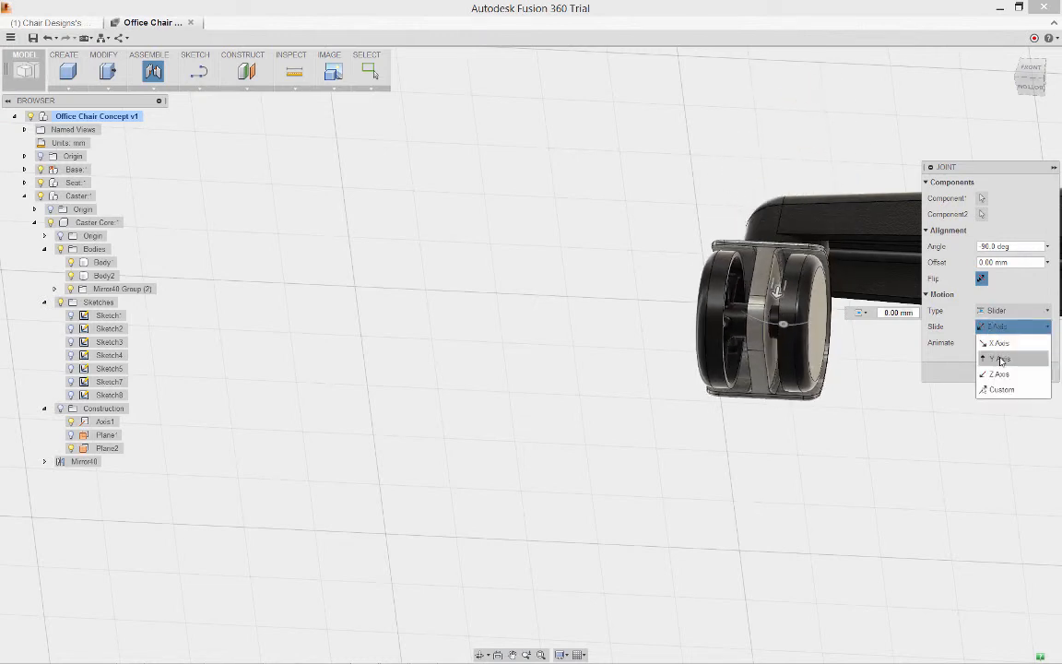
click(1000, 358)
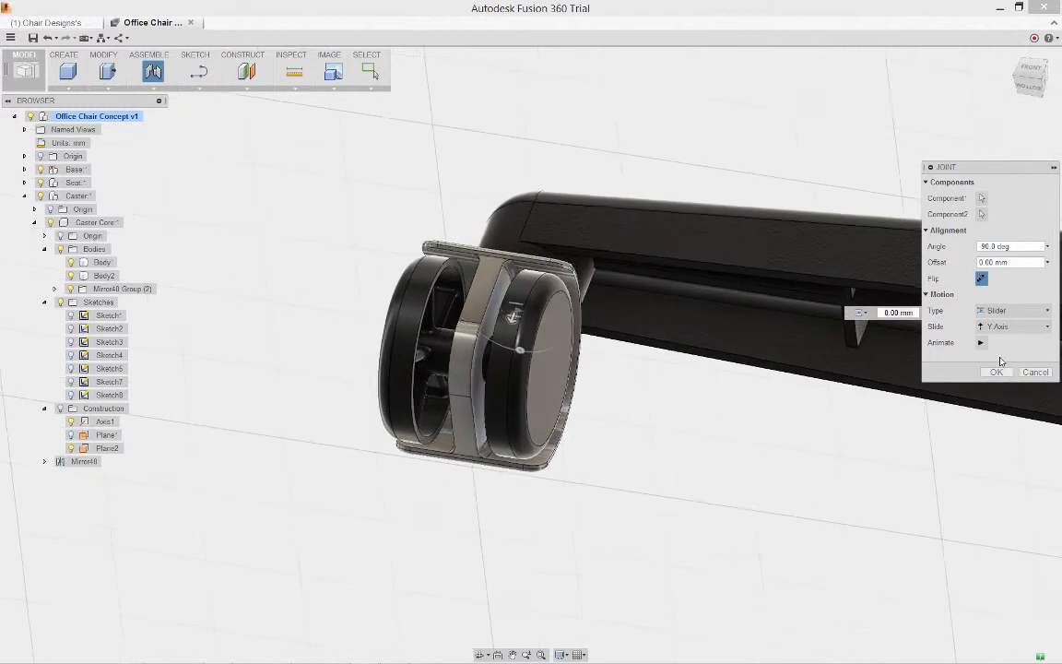
click(1010, 309)
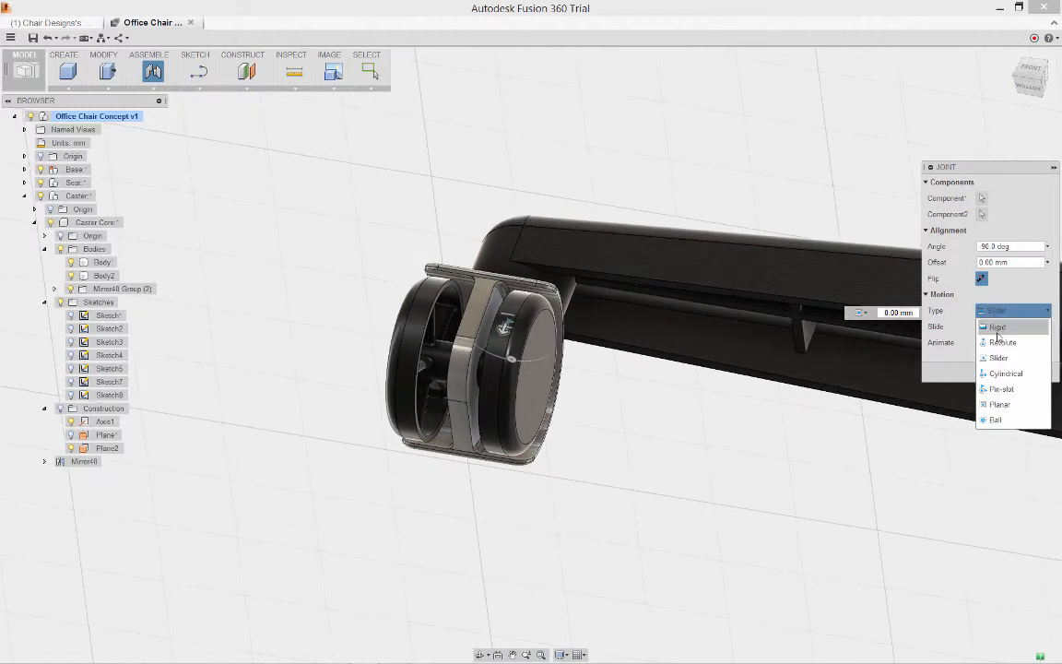
mouse_move(999, 387)
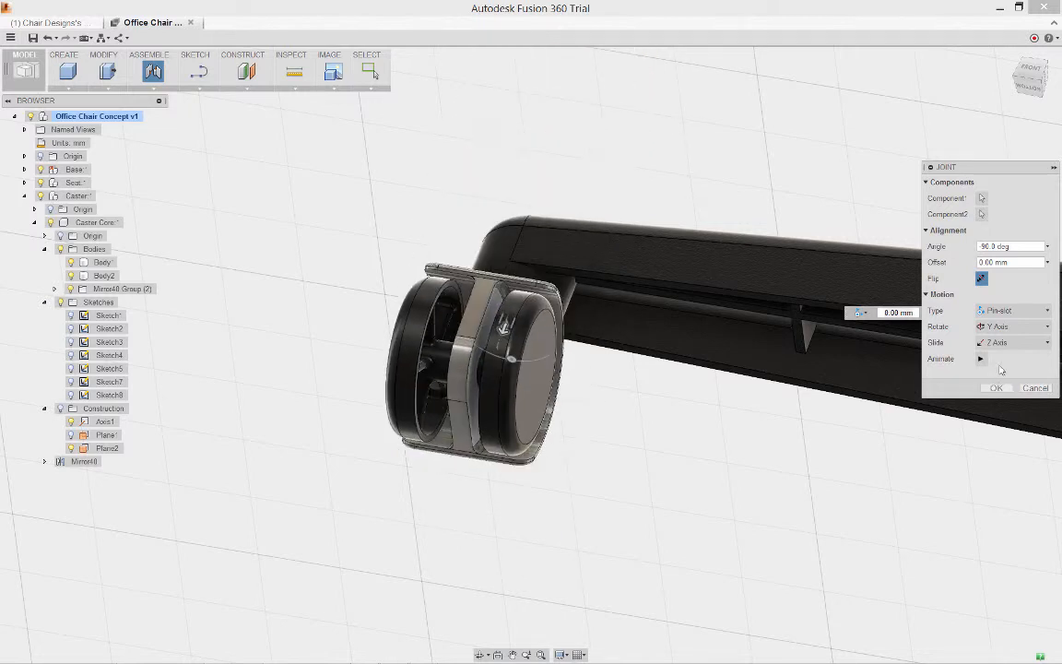
click(1012, 310)
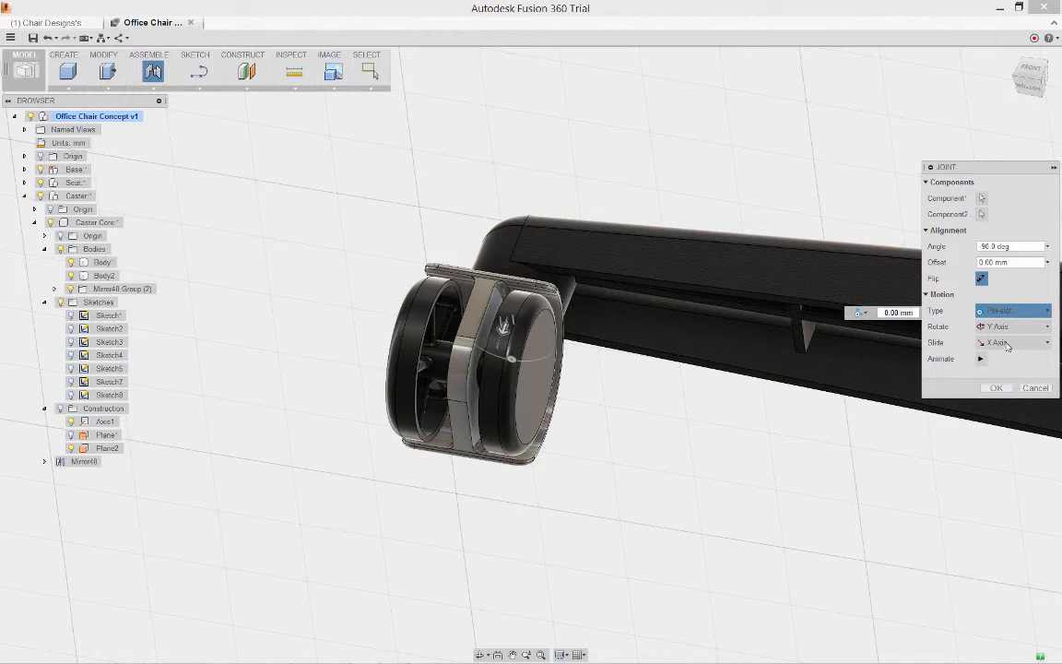
click(1010, 310)
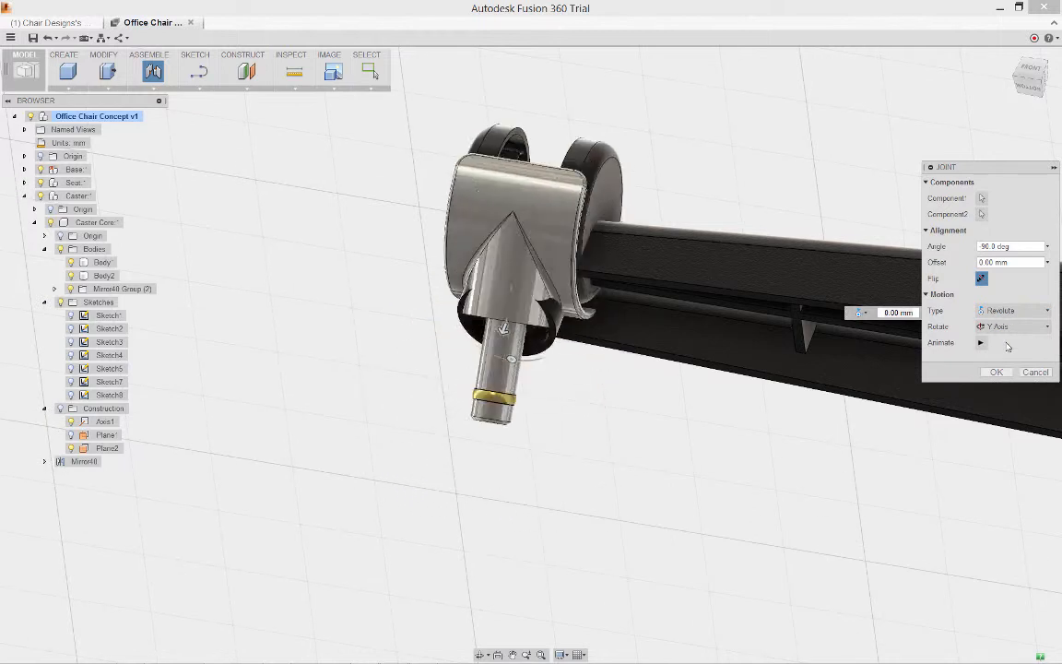
click(1013, 326)
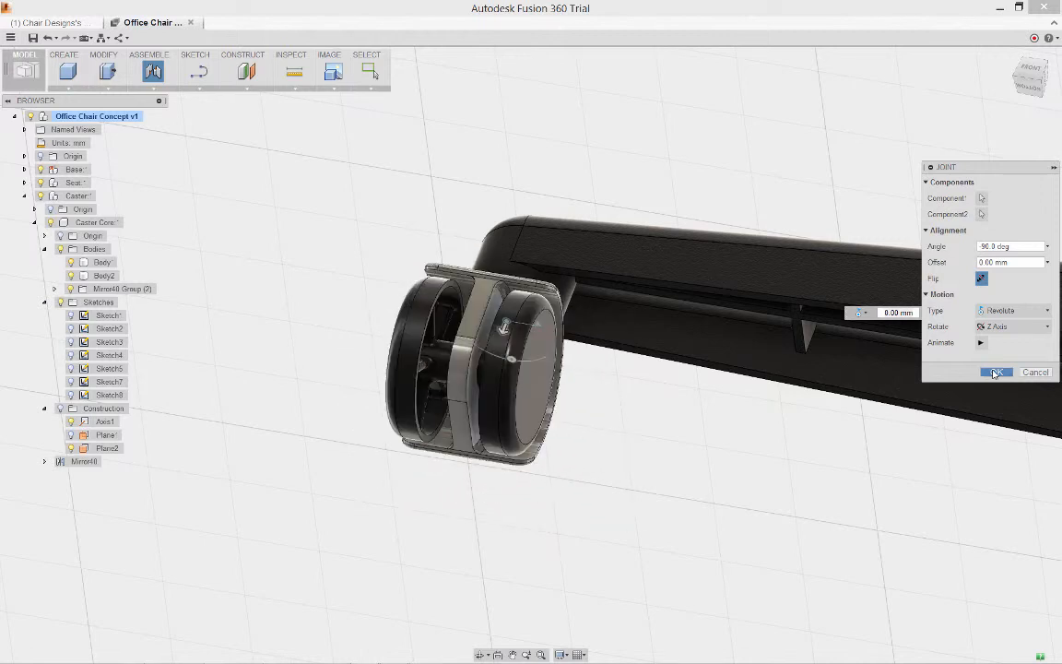
click(996, 372)
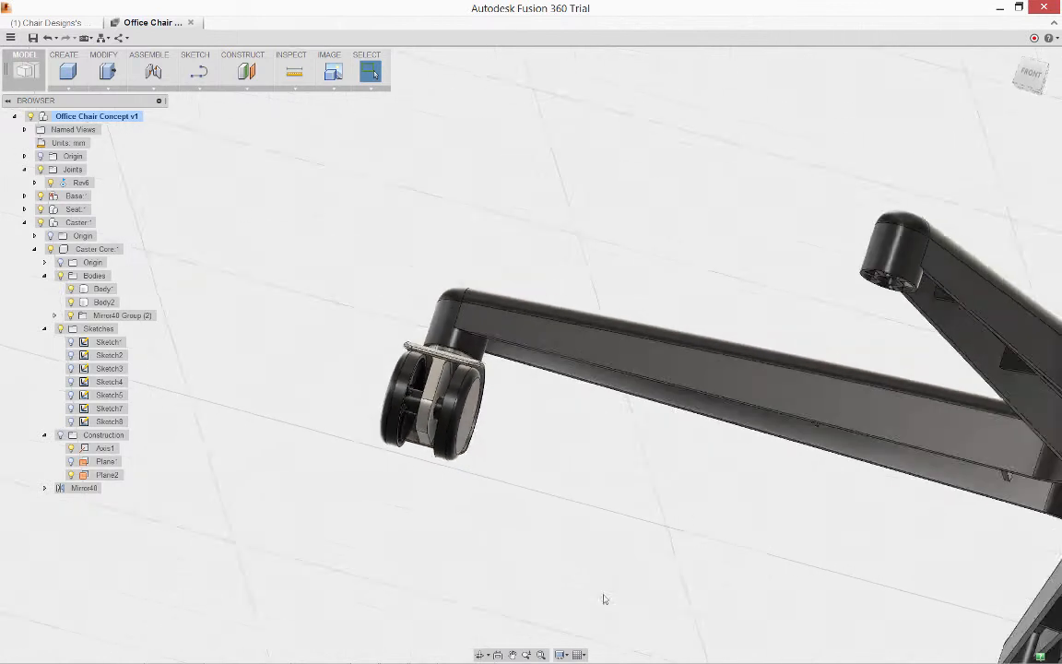
Bring the whole base into view and reach the Pattern options under Create.
drag(605, 598, 533, 579)
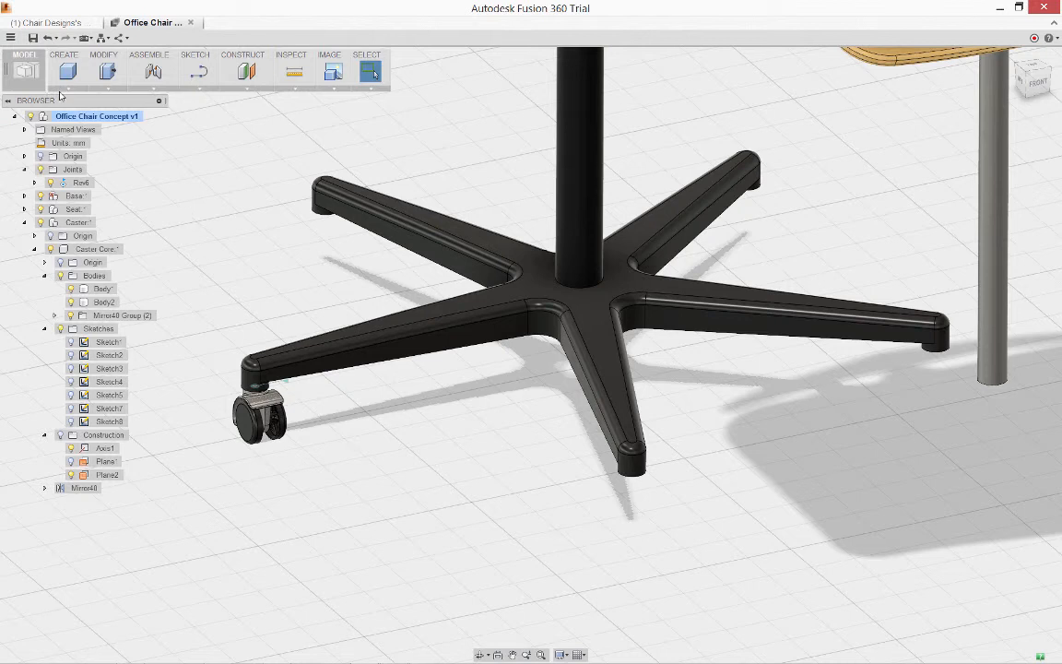
click(63, 62)
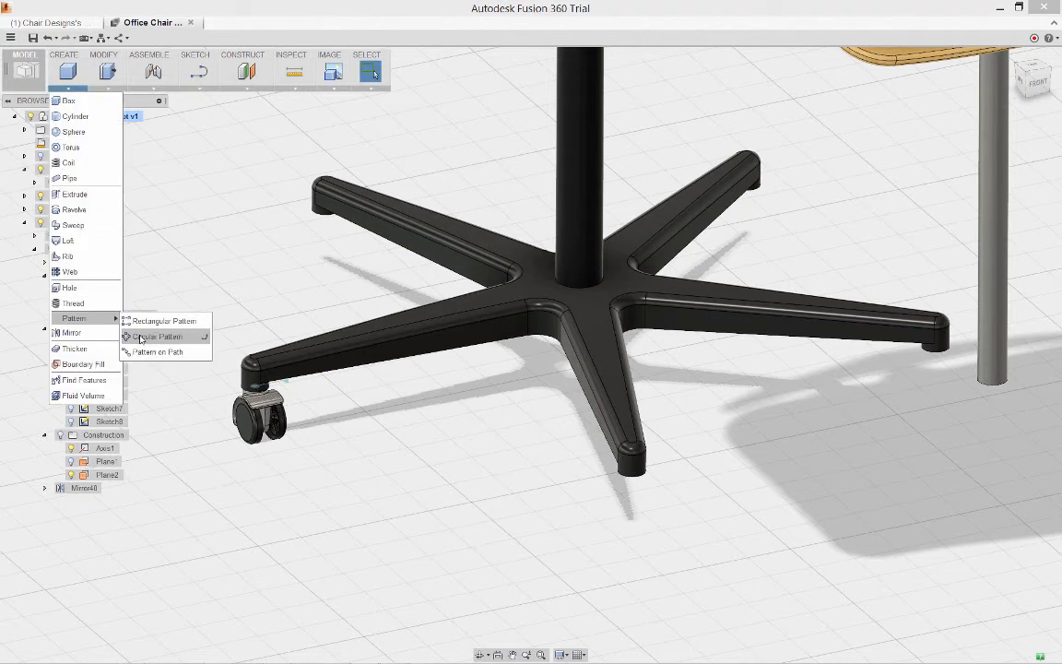
Circular-pattern the caster about the central column, quantity 5, one per leg.
click(157, 336)
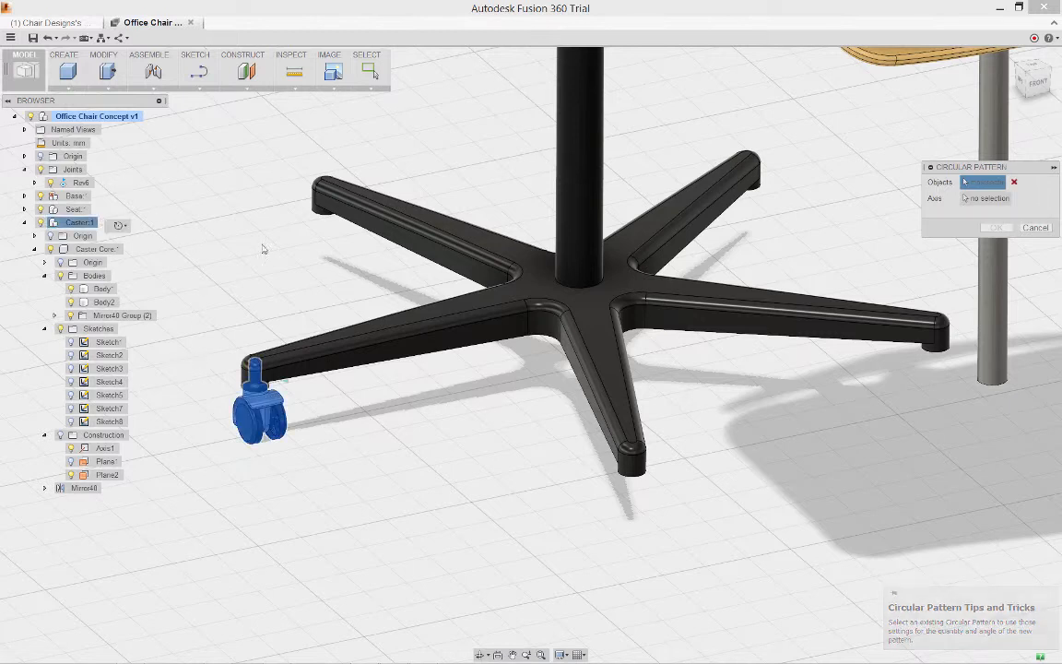
click(590, 276)
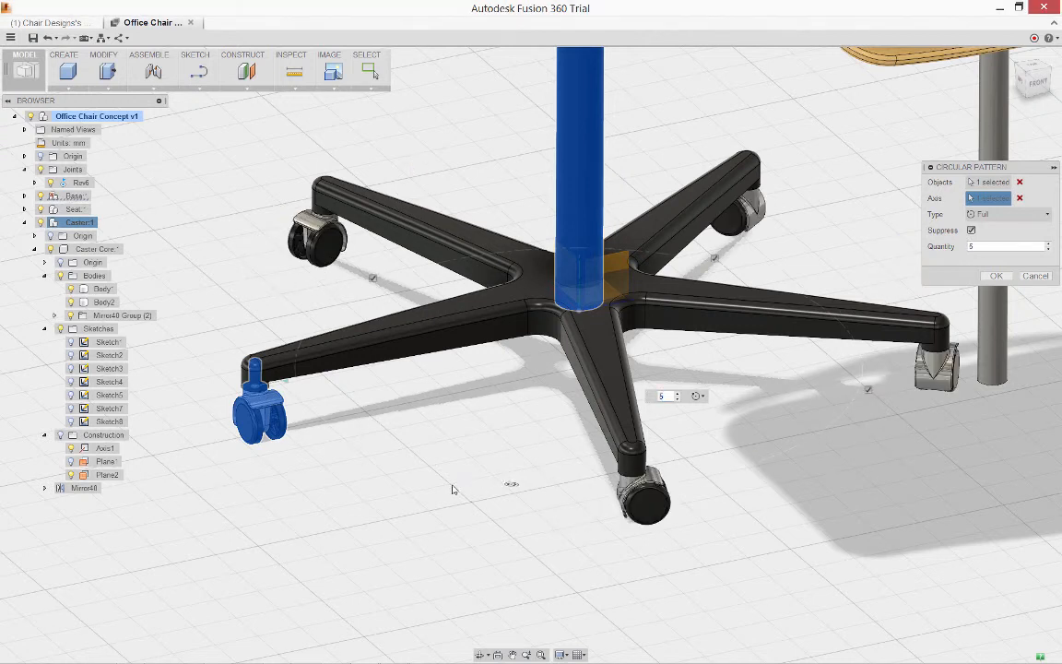
click(996, 277)
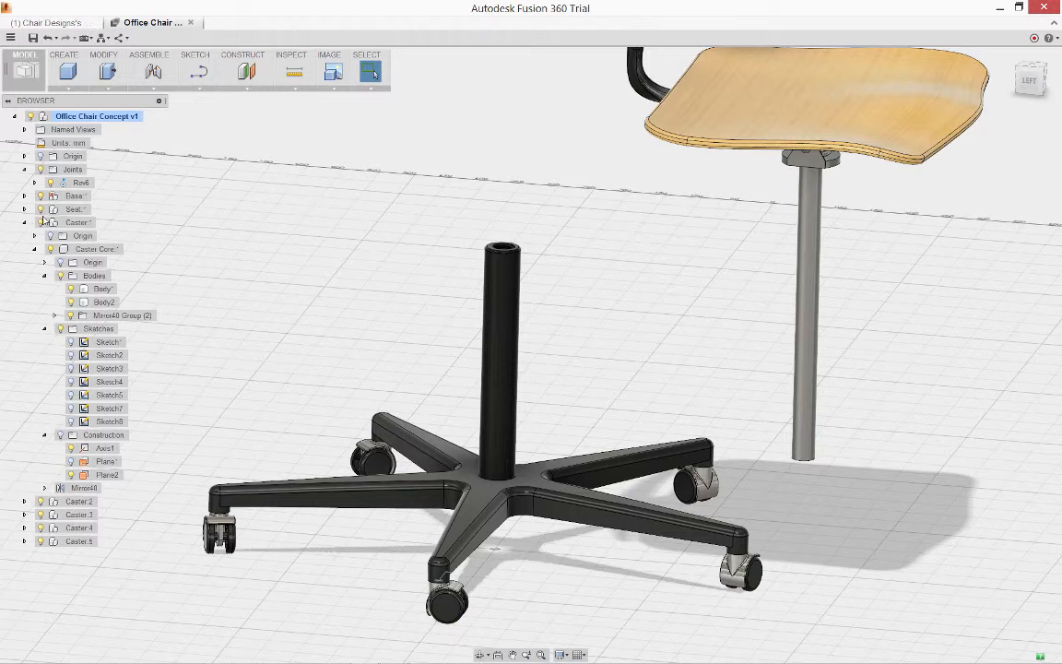
Isolate the Seat Mast component under Seat so only the post and plate show.
click(26, 221)
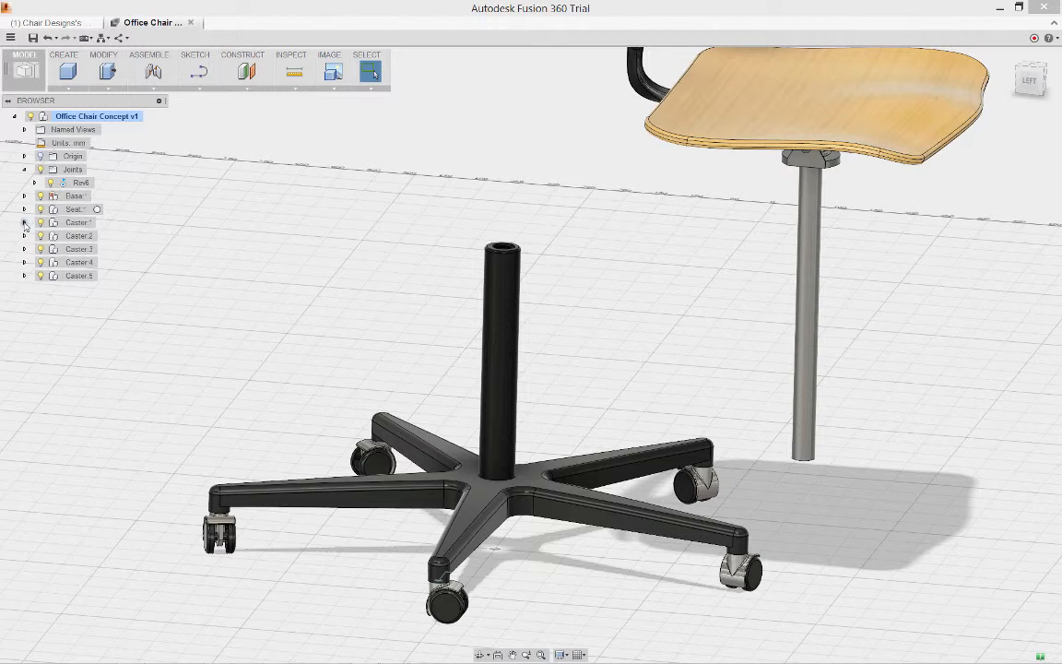
click(26, 210)
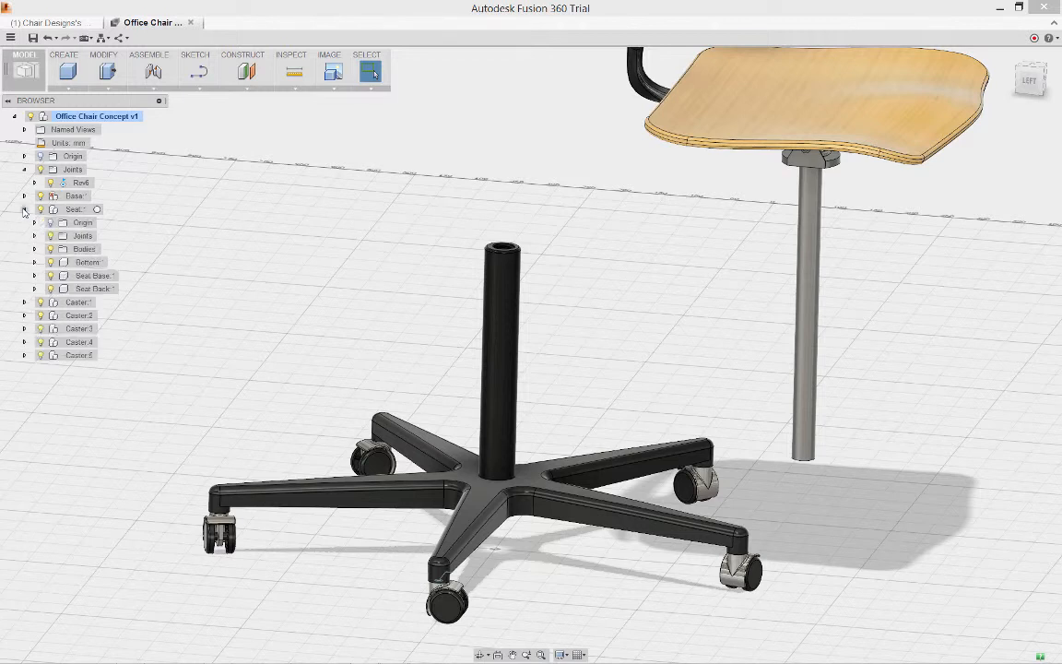
click(94, 277)
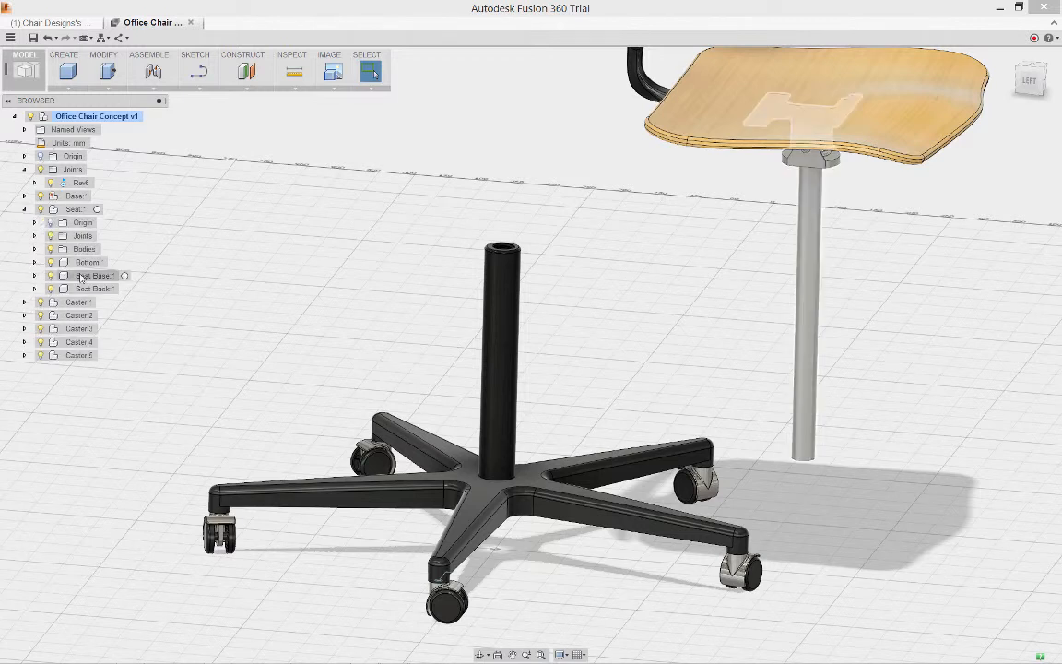
right_click(92, 277)
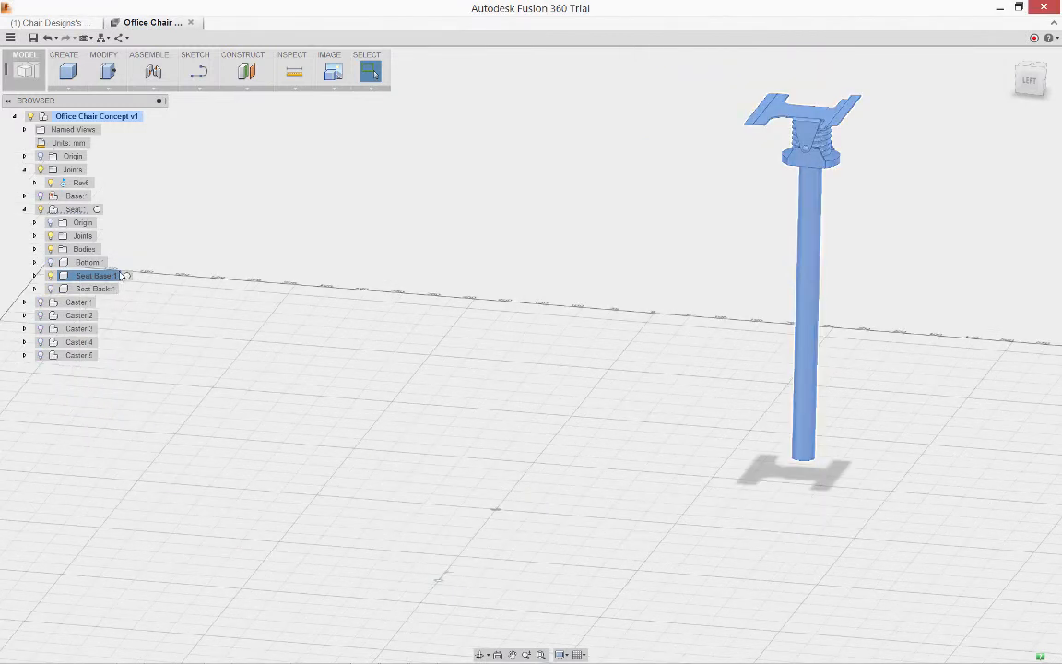
click(597, 306)
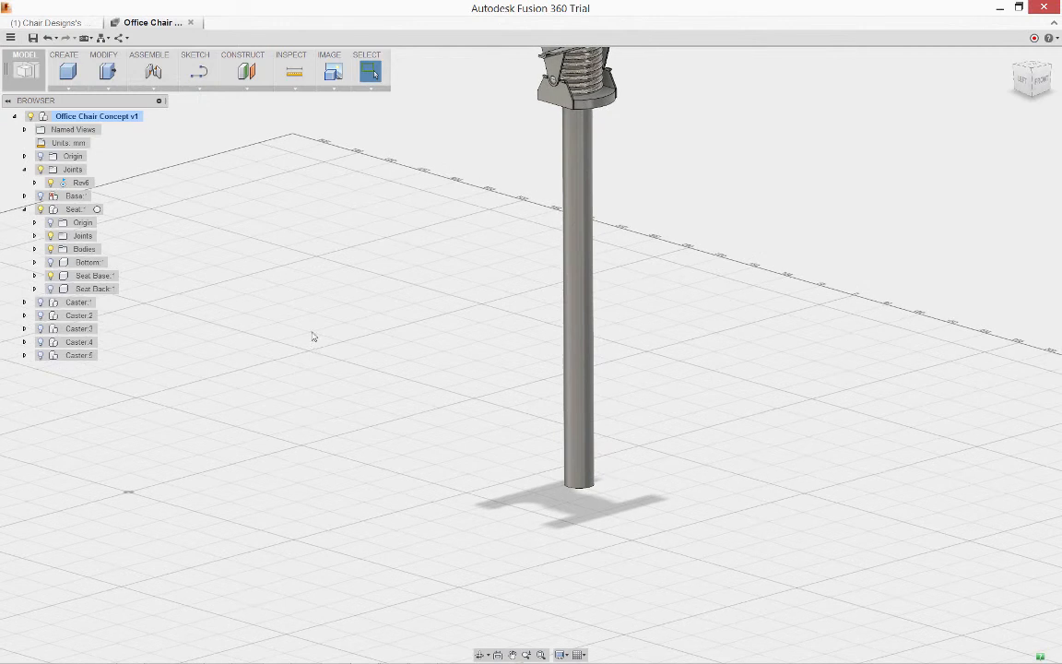
click(62, 63)
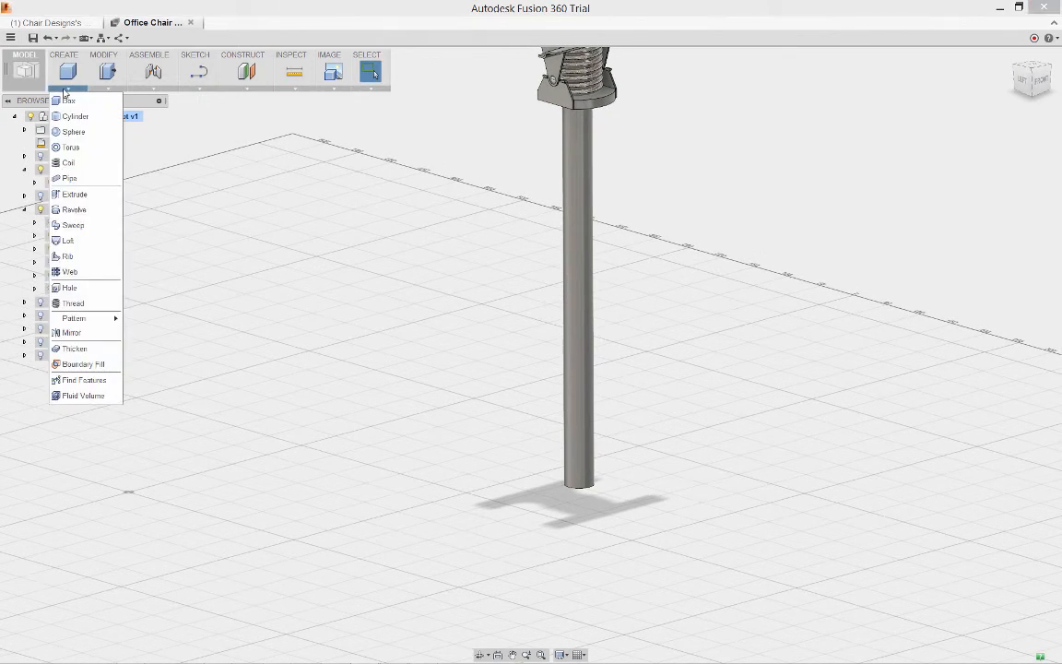
Add a modeled ISO Metric Trapezoidal thread 400 mm long on the mast's cylindrical face.
click(74, 302)
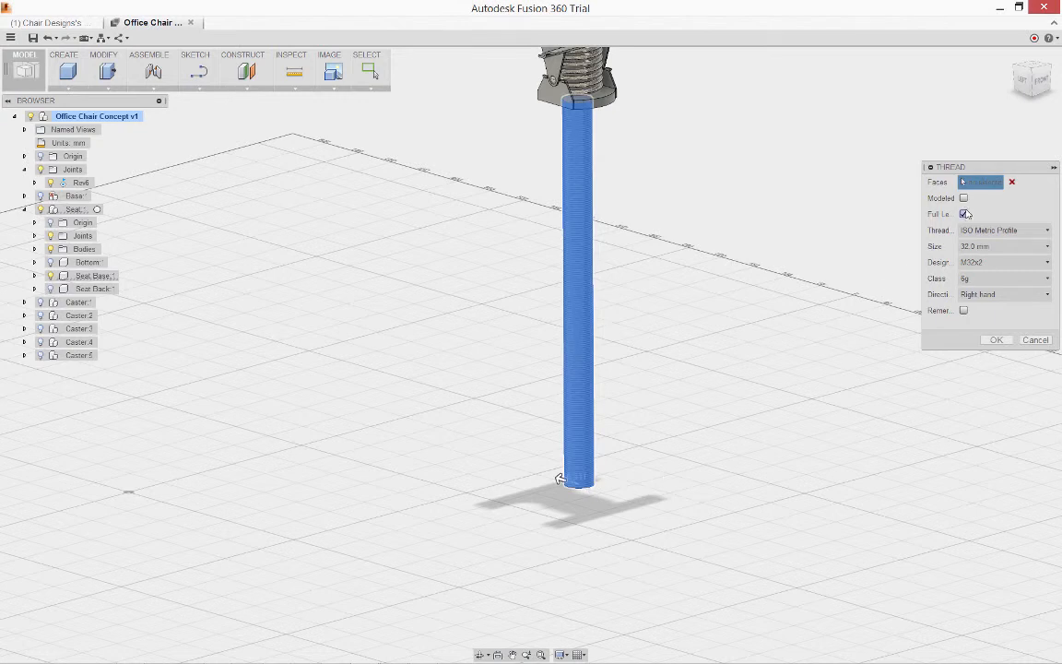
click(965, 214)
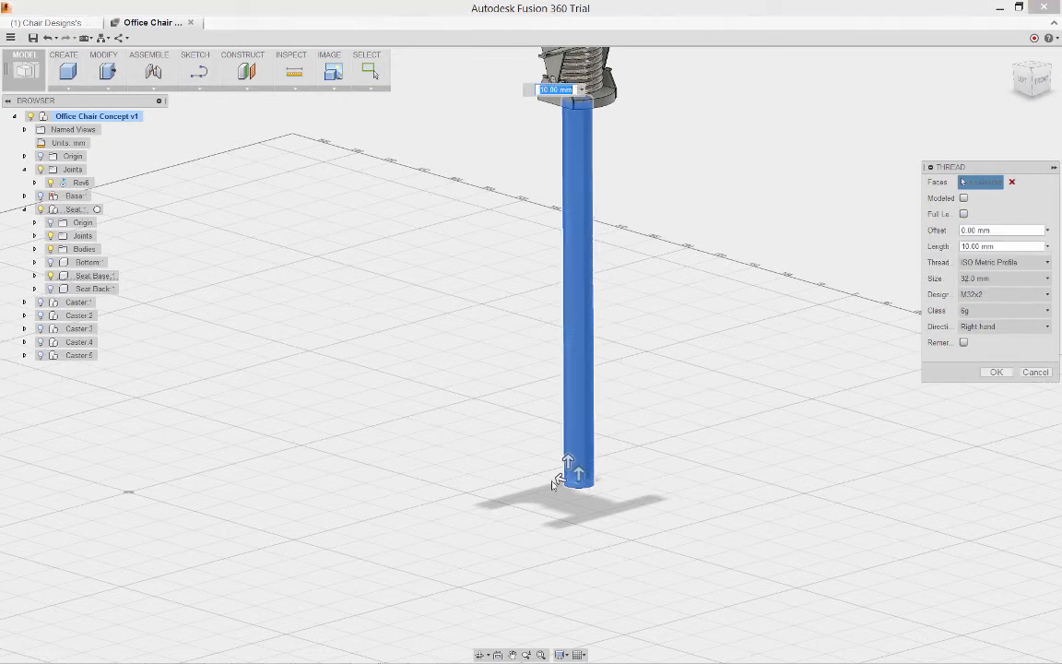
drag(579, 472, 568, 231)
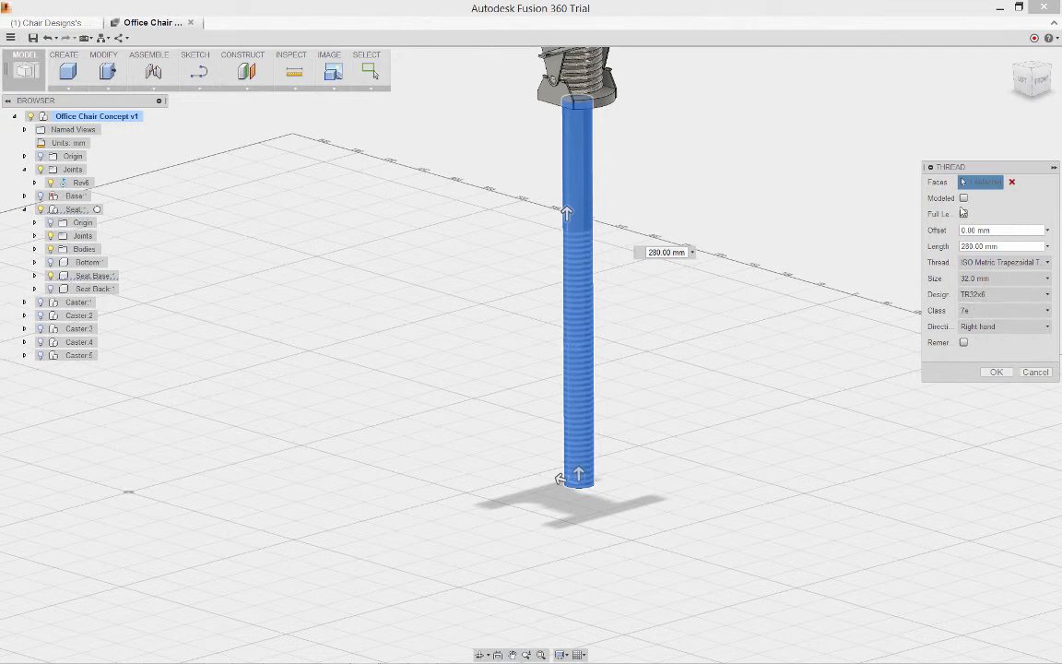
click(963, 200)
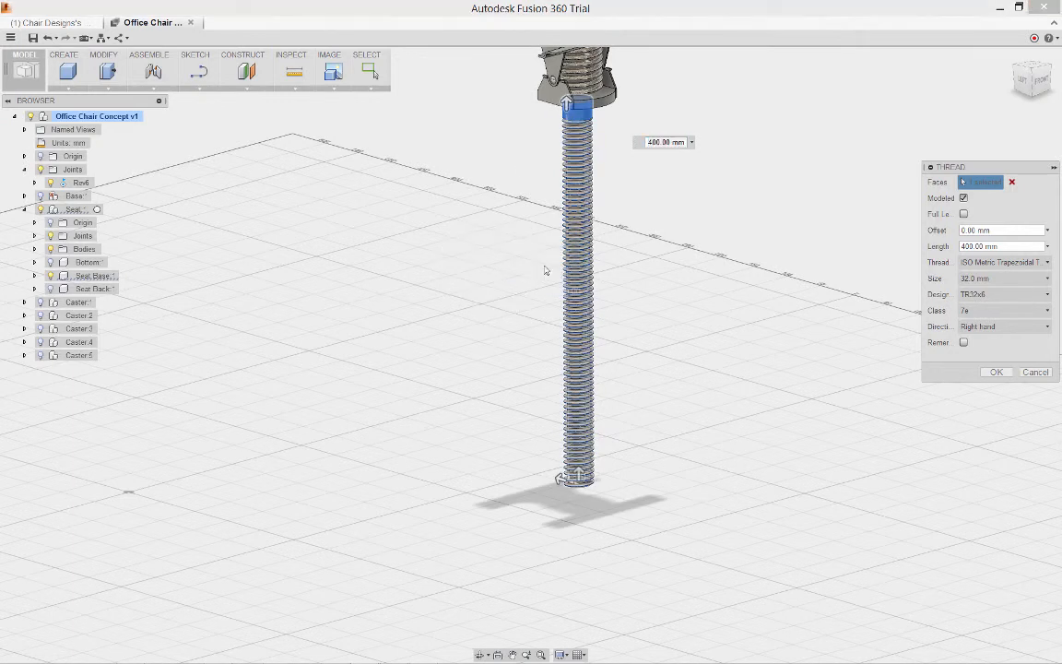
click(996, 372)
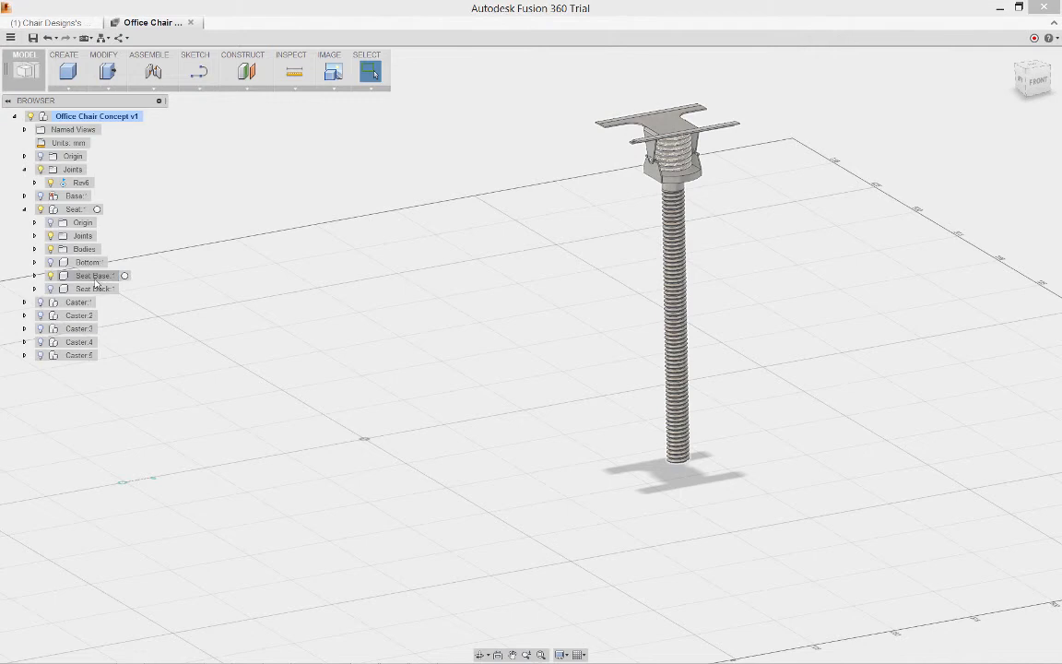
Unisolate the Seat Mast and start a joint between the threaded mast and base column.
right_click(93, 276)
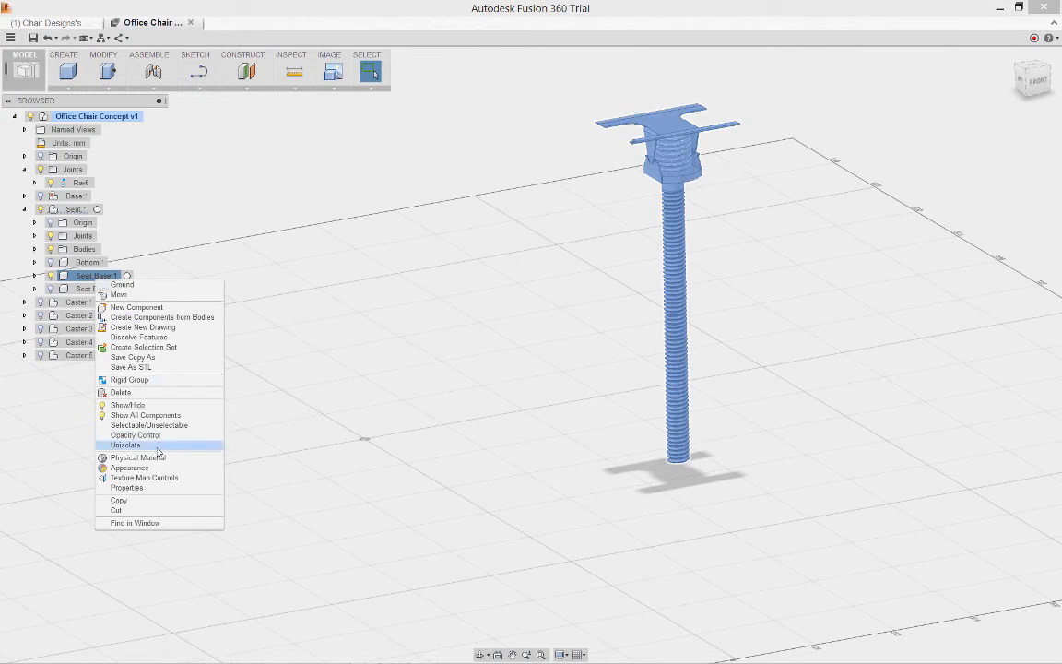
click(126, 445)
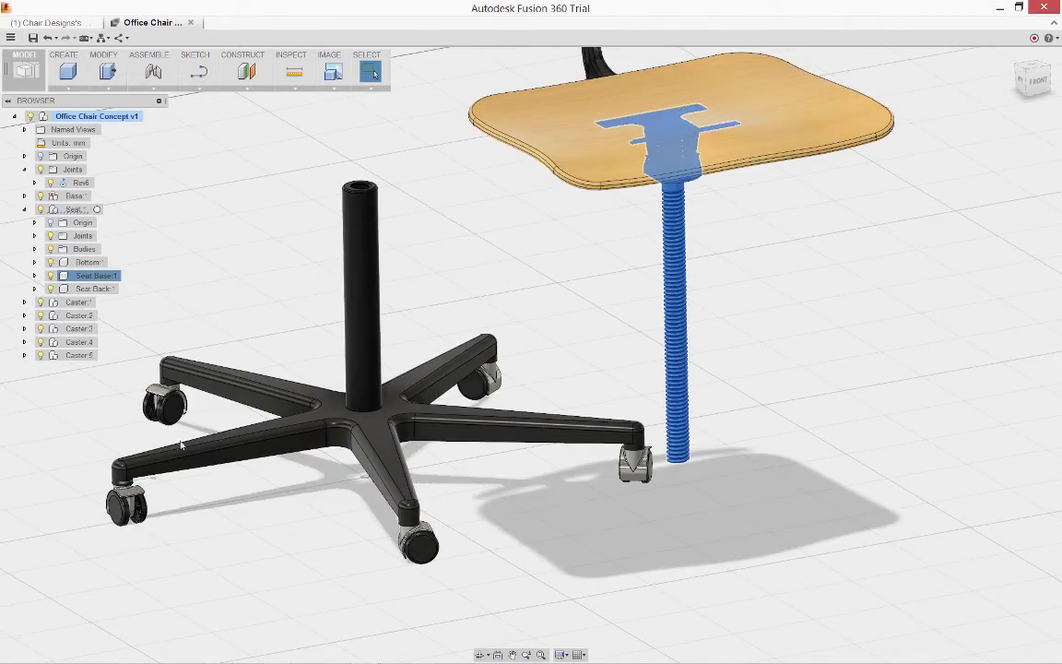
click(281, 236)
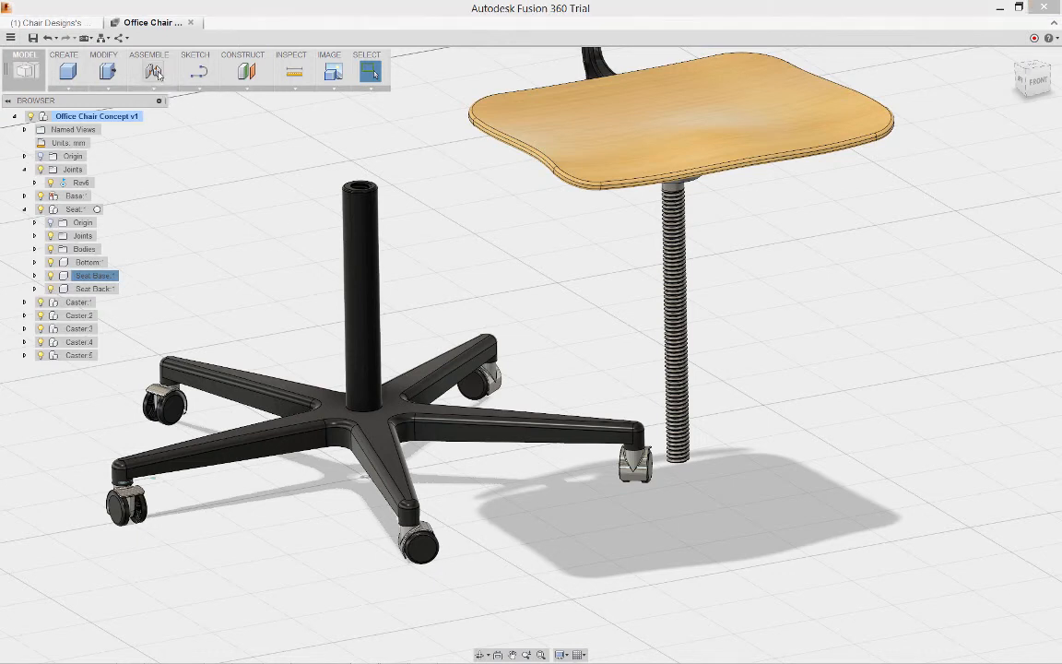
click(151, 70)
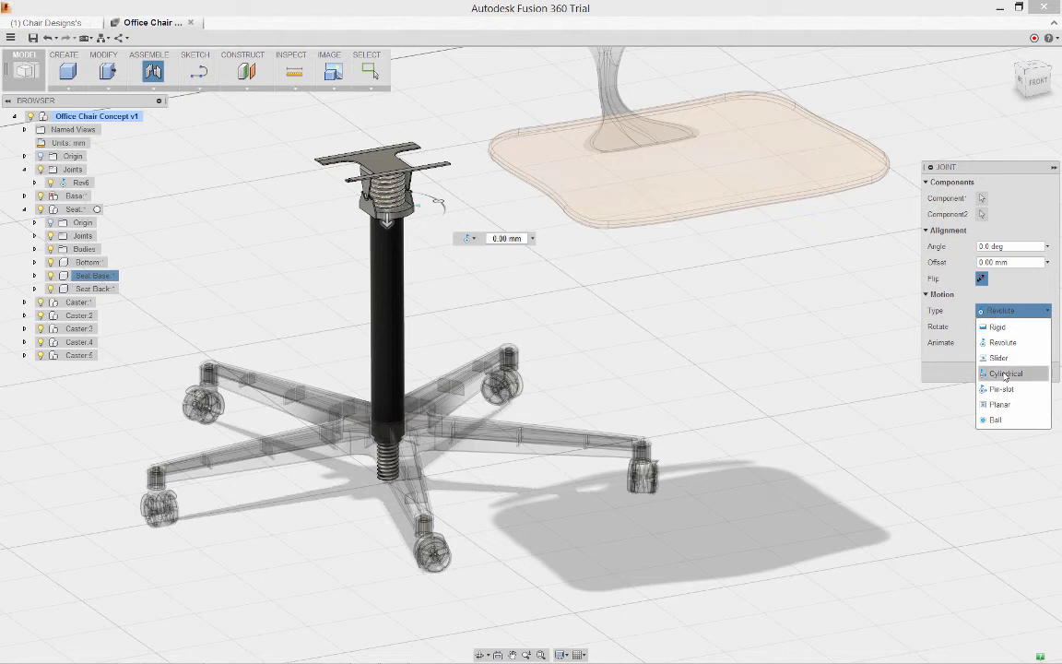
Set the mast joint to Cylindrical motion about the Z axis and confirm.
click(1005, 372)
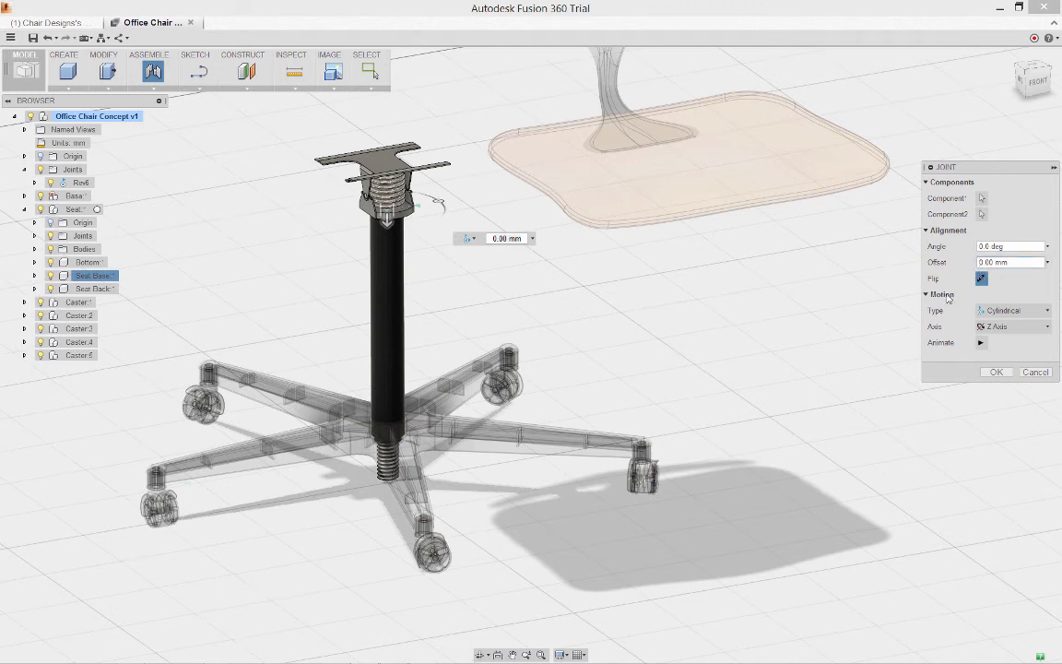
mouse_move(846, 300)
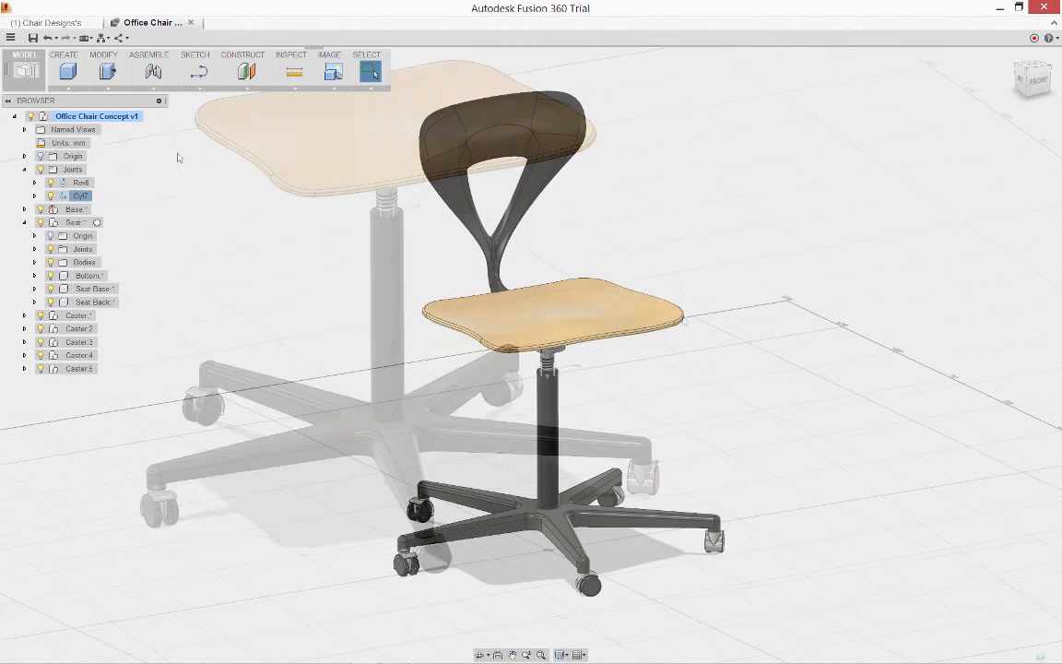
Start a new motion study on the Cyl7 joints and move its window clear of the chair.
click(148, 55)
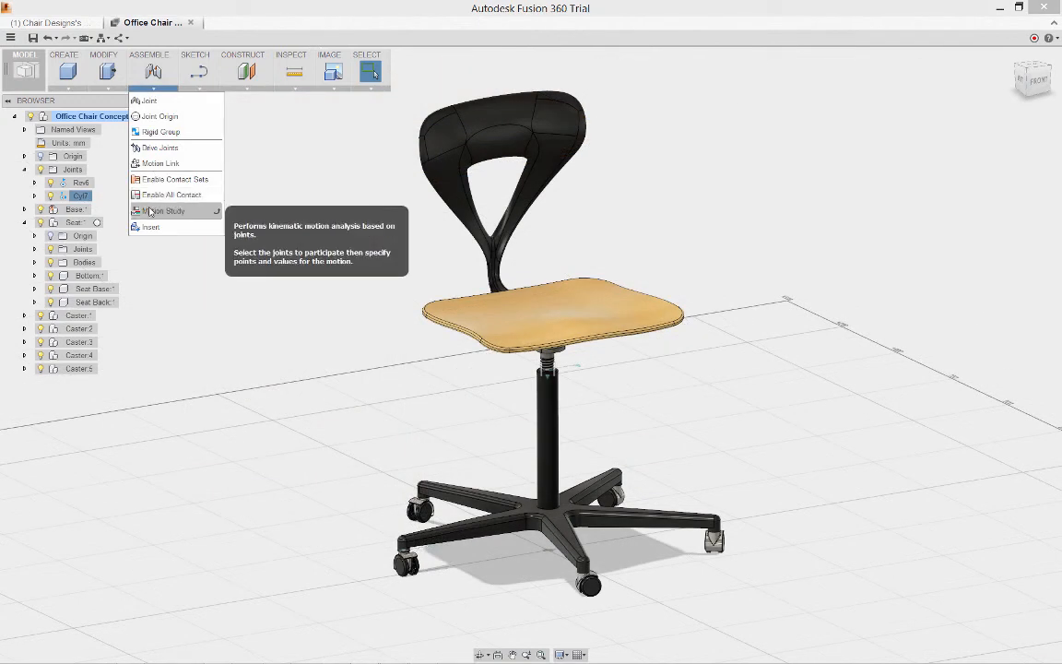
click(166, 211)
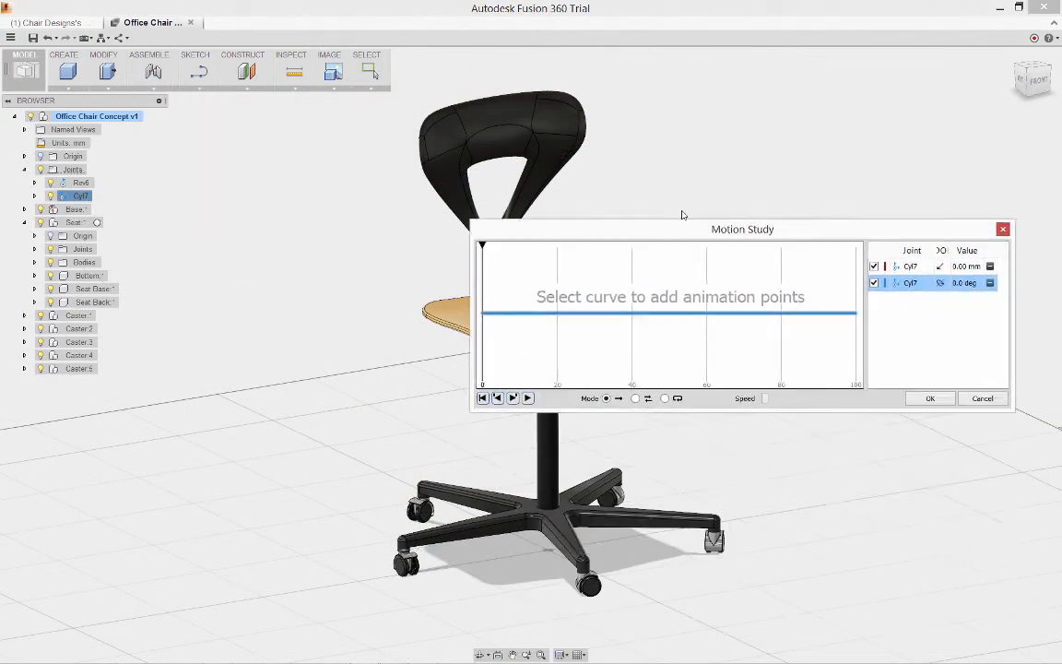
drag(742, 228, 773, 70)
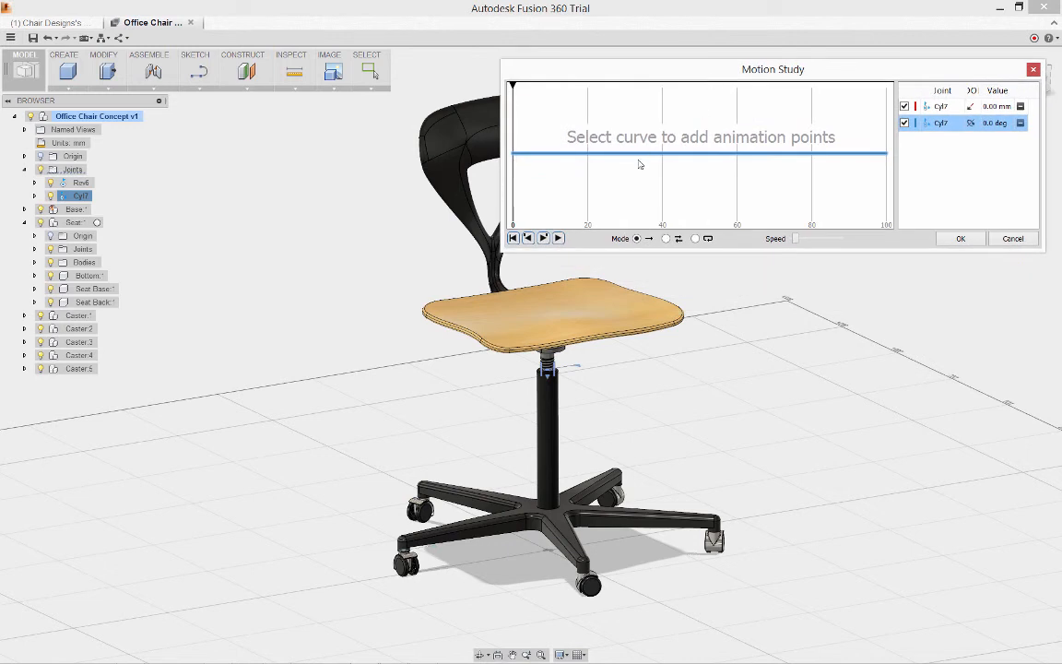
Add a midway keypoint on the seat slide curve lowering it by -200 mm.
click(940, 105)
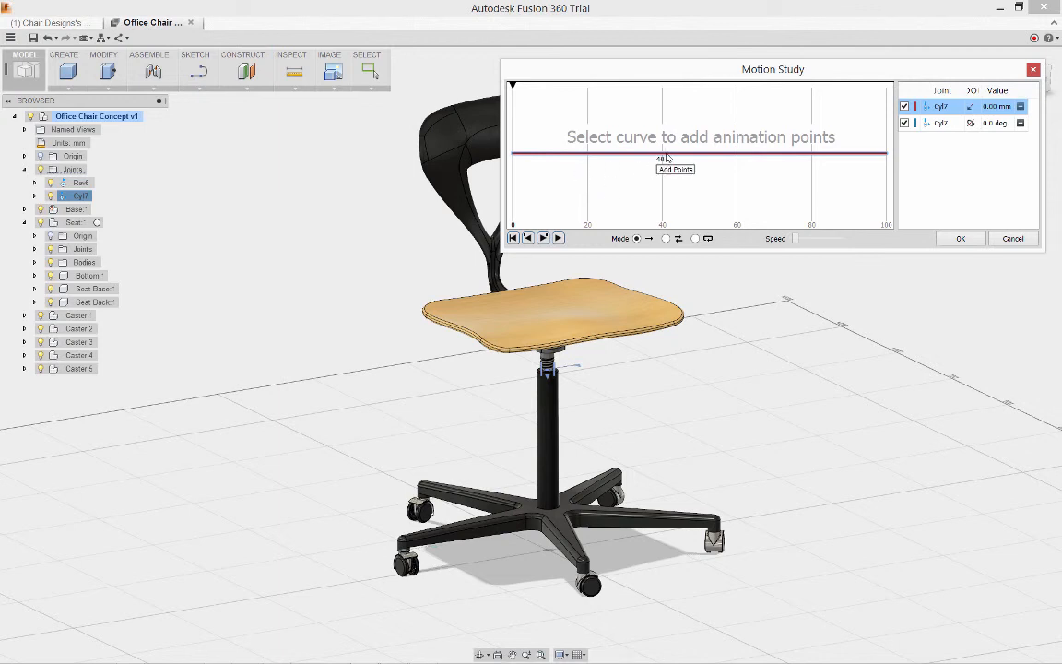
mouse_move(679, 155)
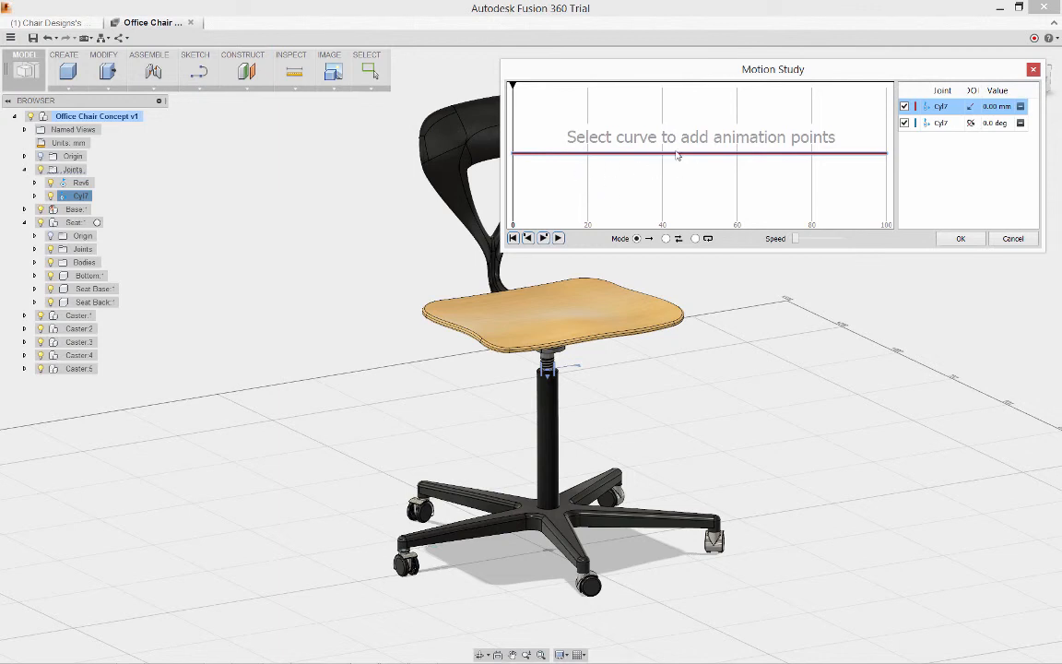
click(680, 154)
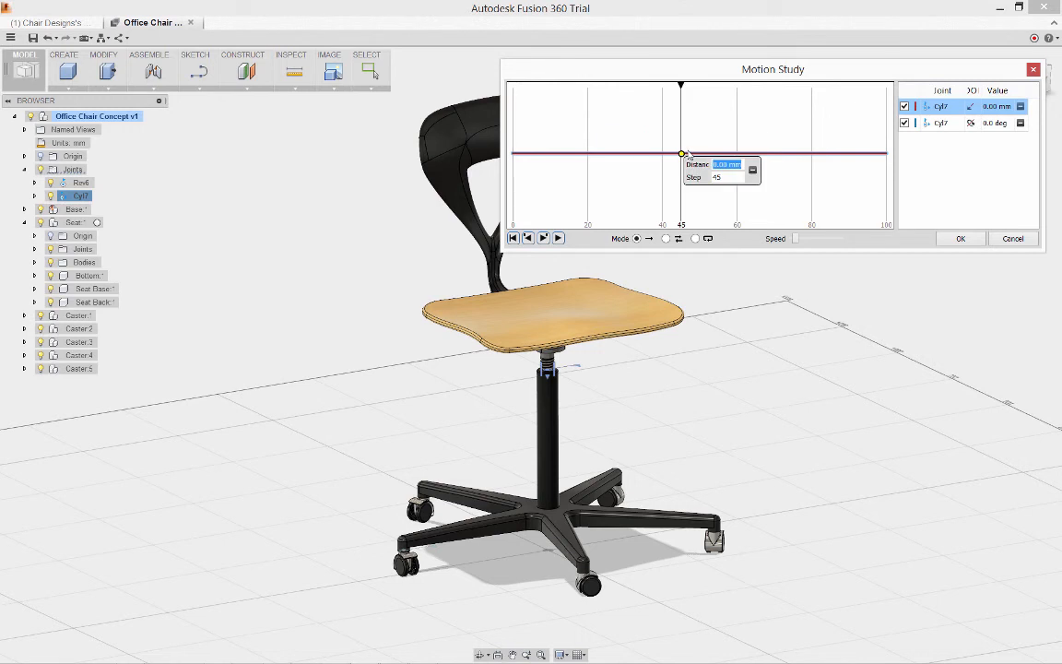
text(-200)
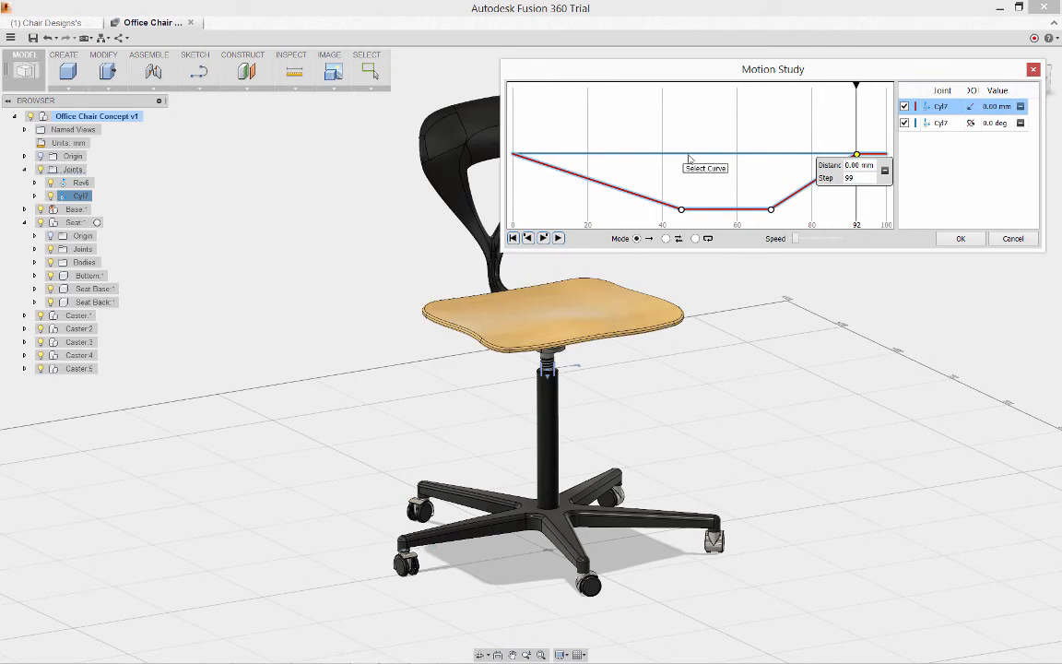
Add a midway keypoint on the rotation curve at about -706.5 deg and preview the pose at step 50.
click(941, 122)
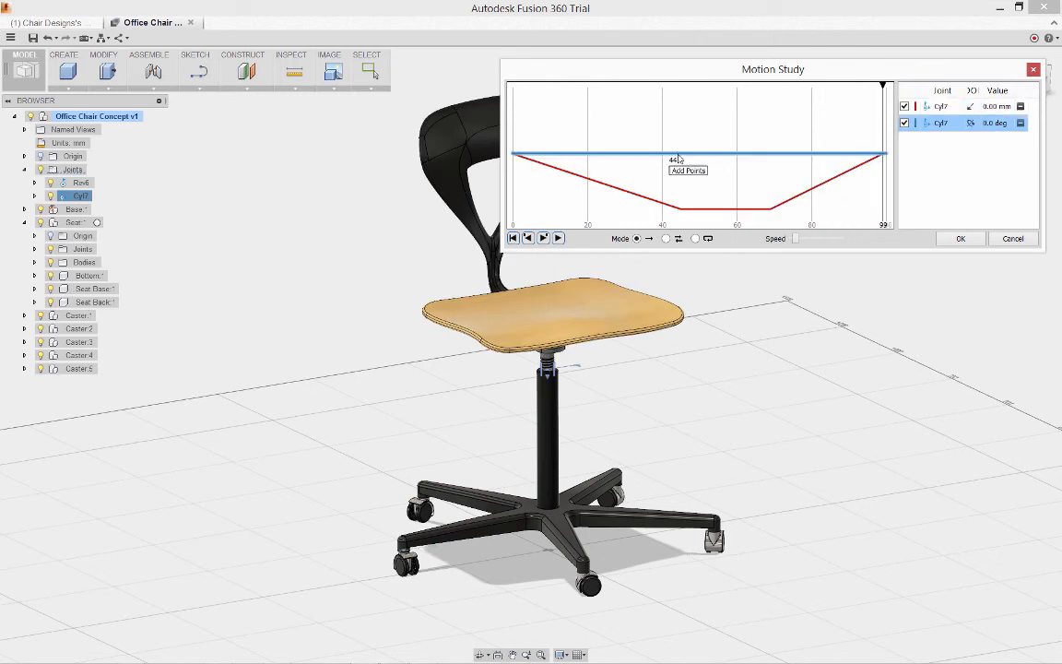
click(677, 153)
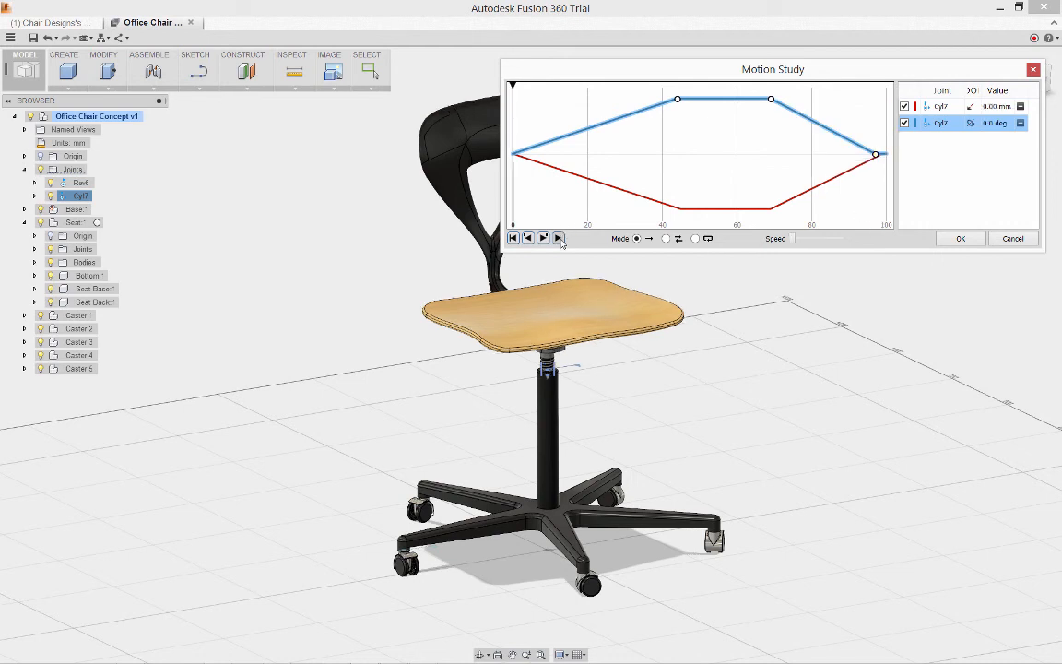
click(557, 238)
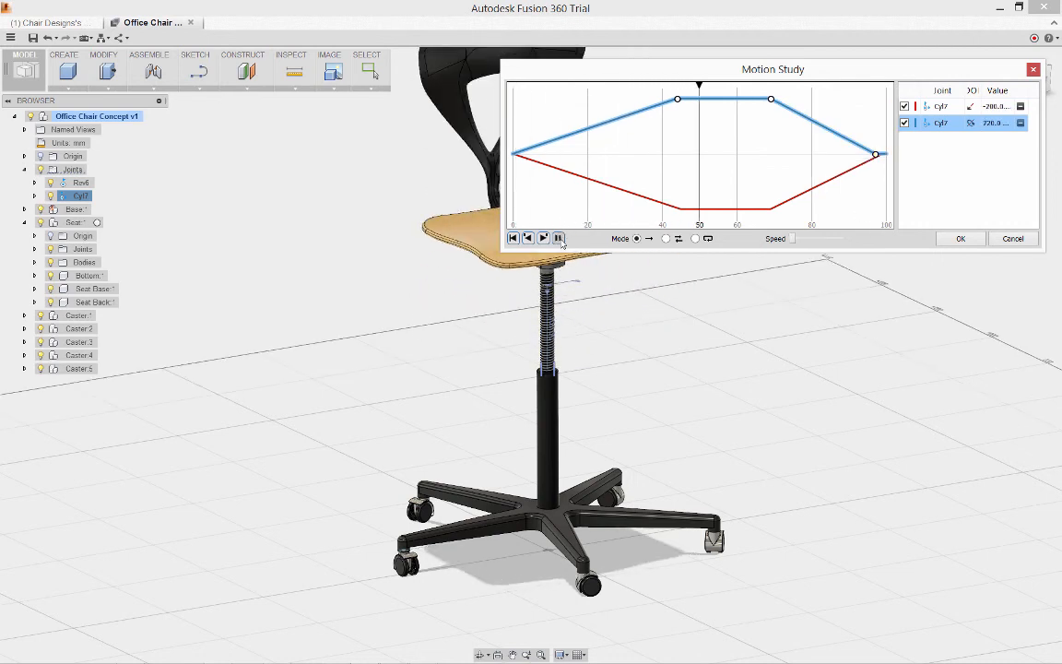
click(557, 237)
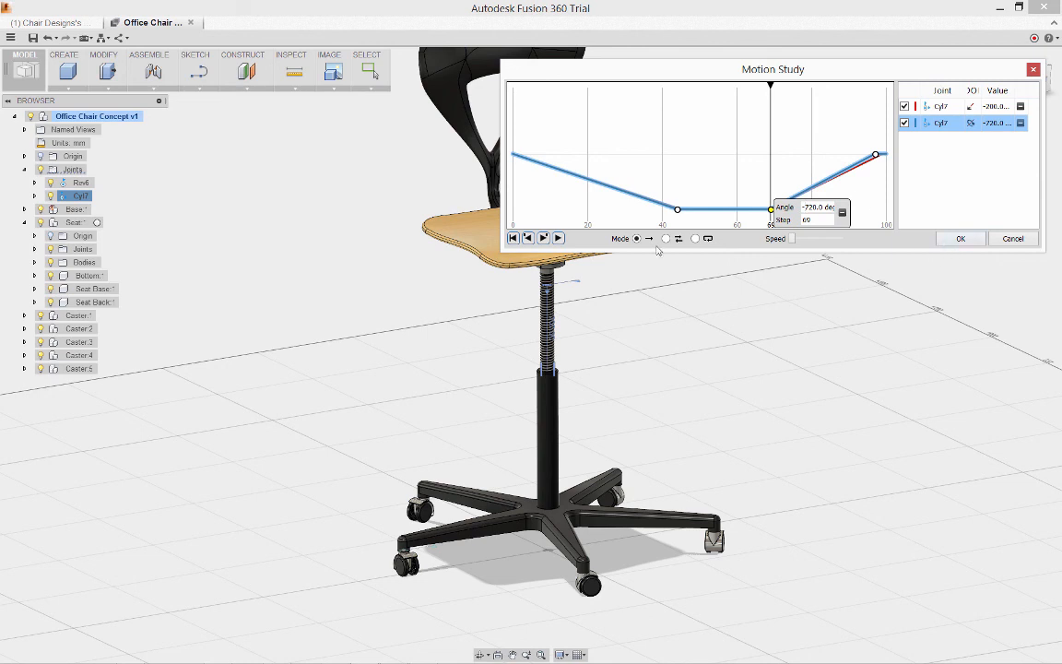
mouse_move(557, 238)
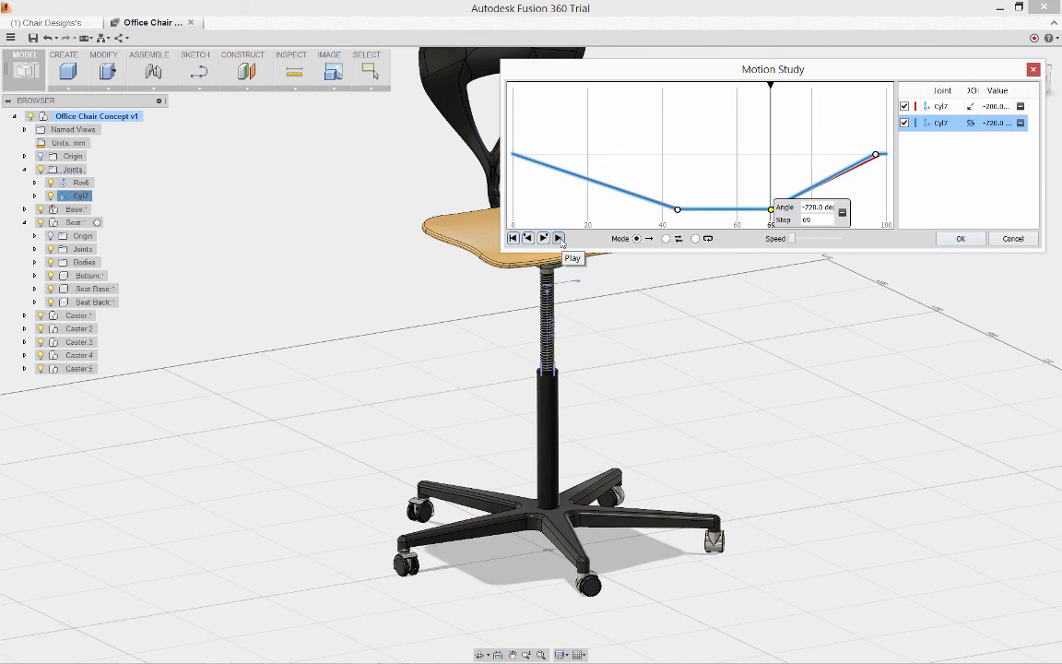
click(542, 238)
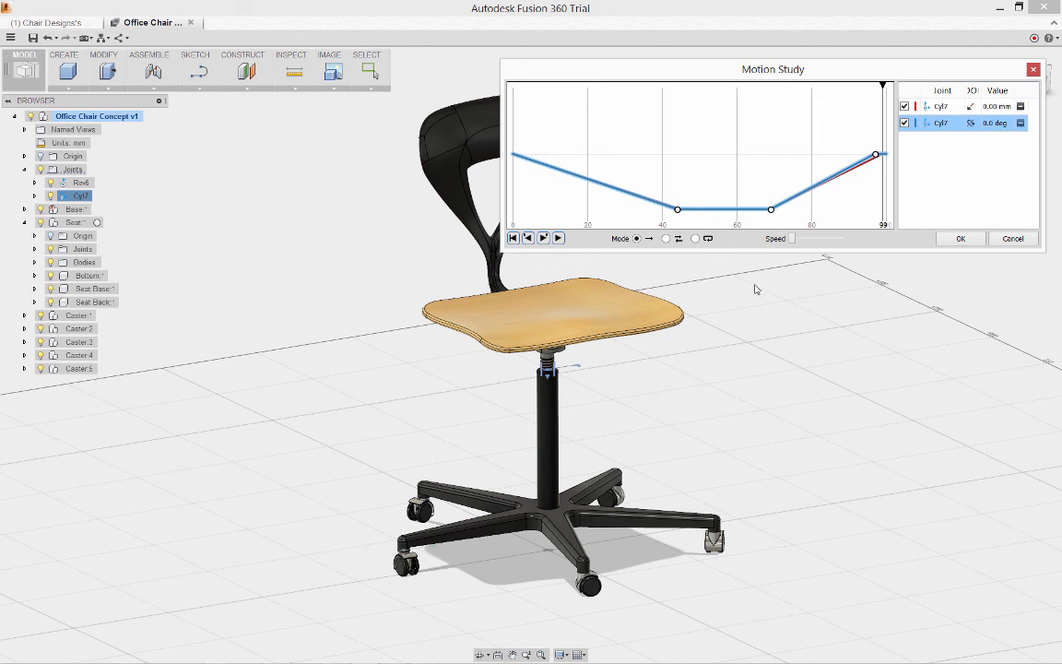
click(557, 238)
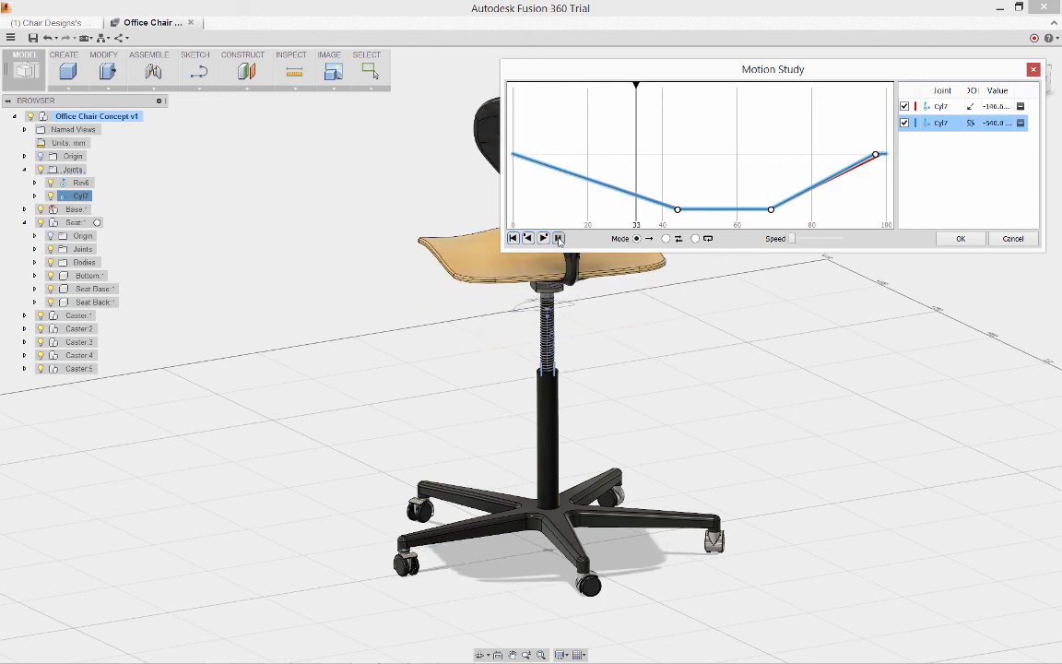
click(542, 238)
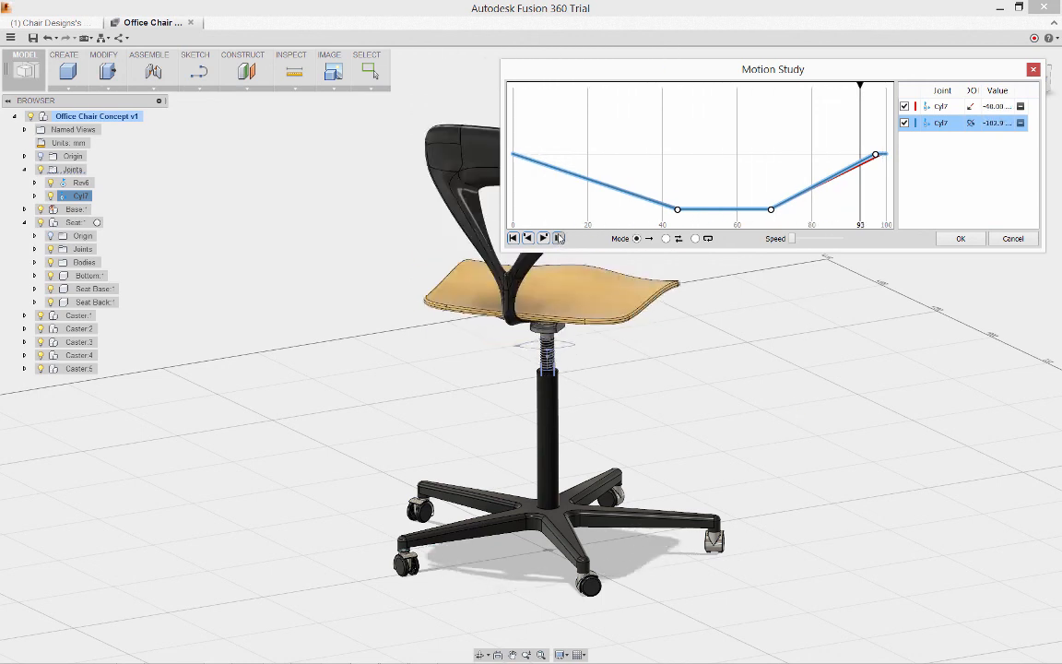
click(556, 238)
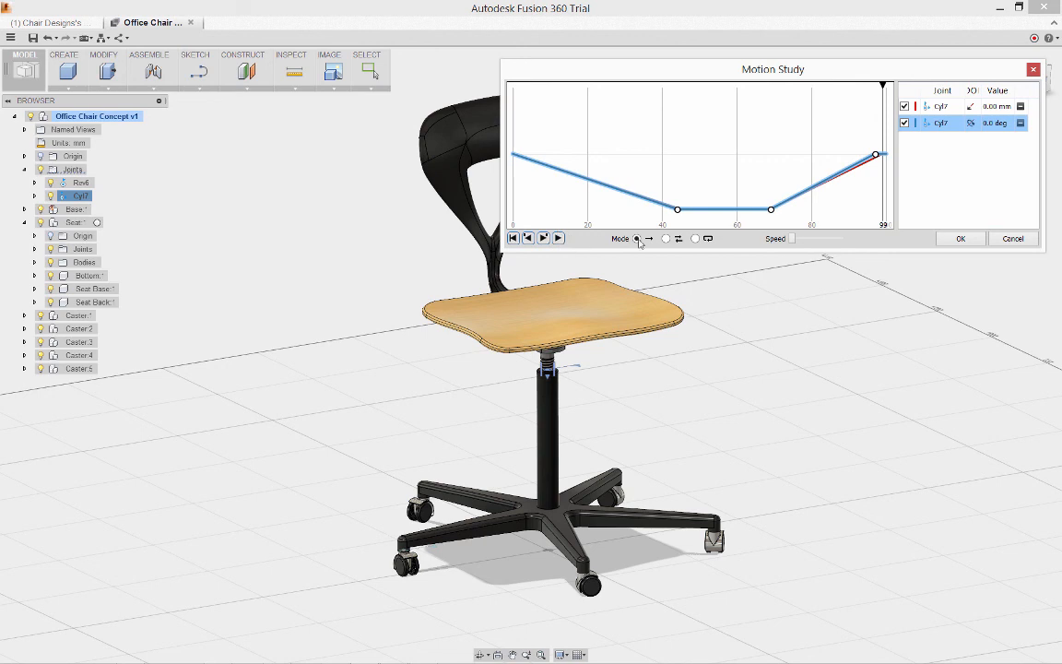